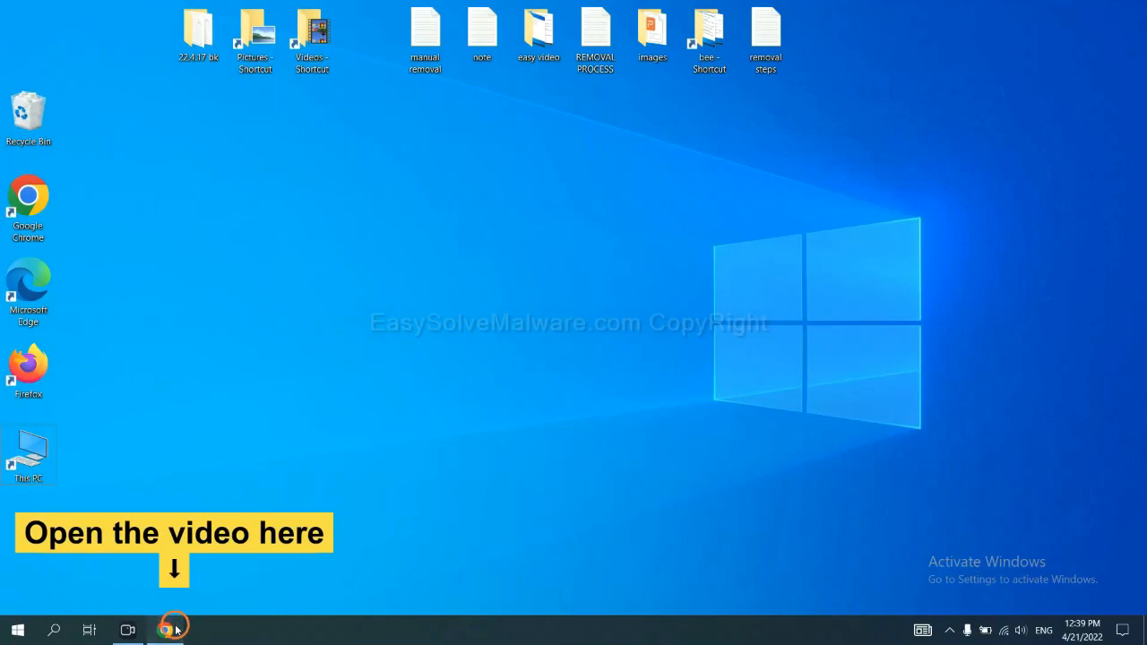
Follow the easysolvemalware.com guide link from the tutorial video's description in Chrome.
click(165, 631)
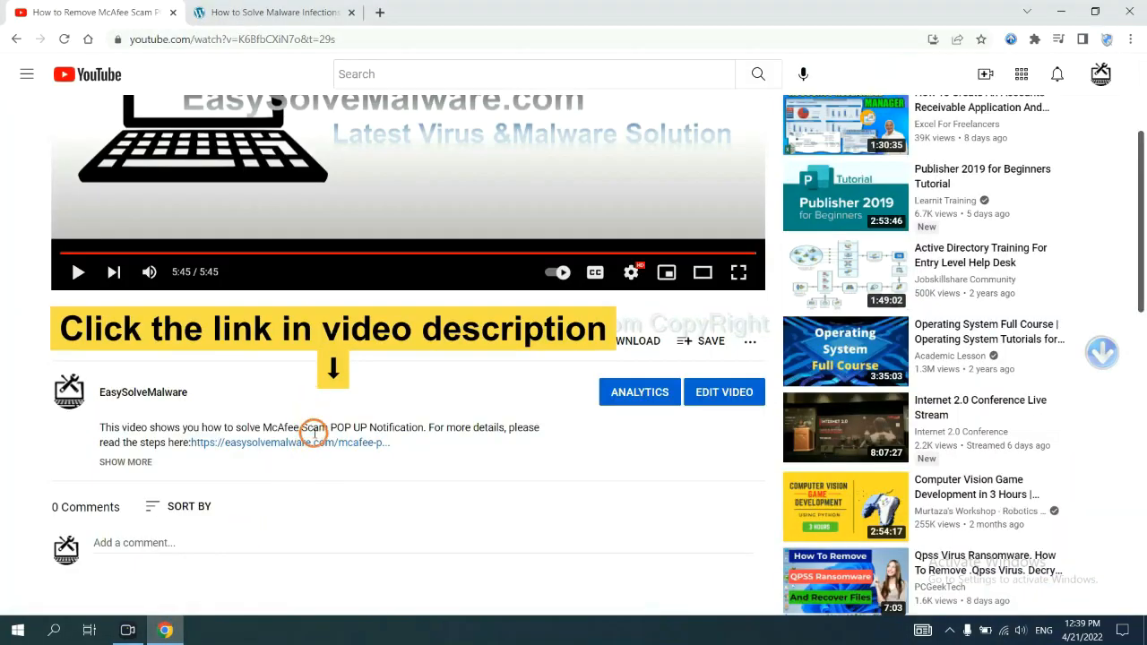
mouse_move(316, 441)
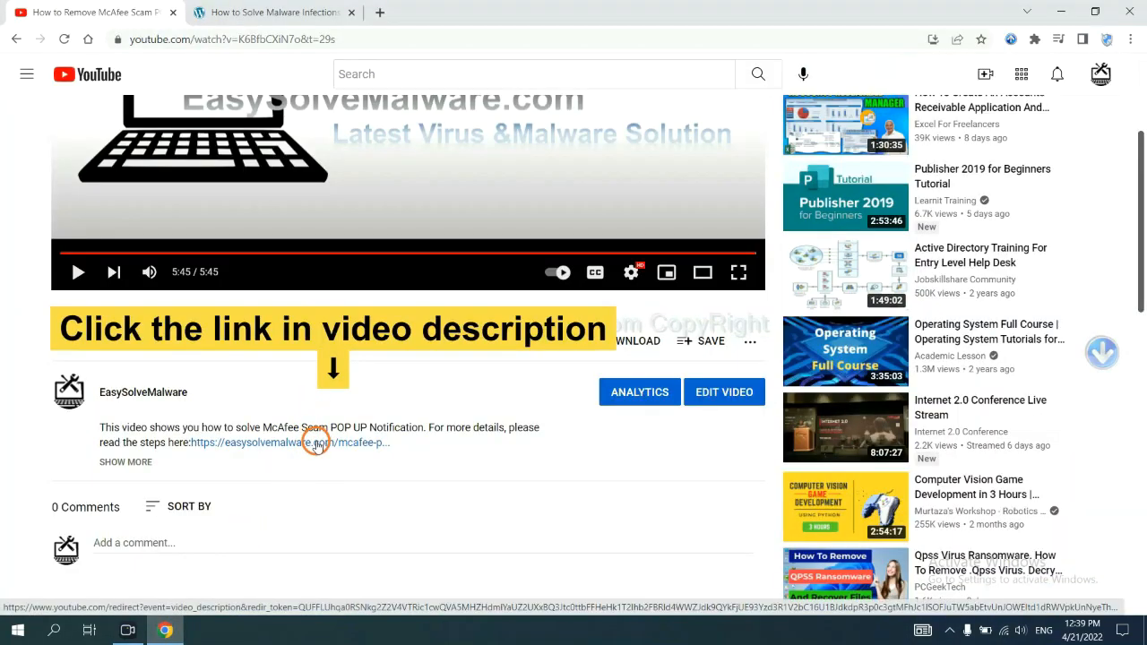
click(315, 441)
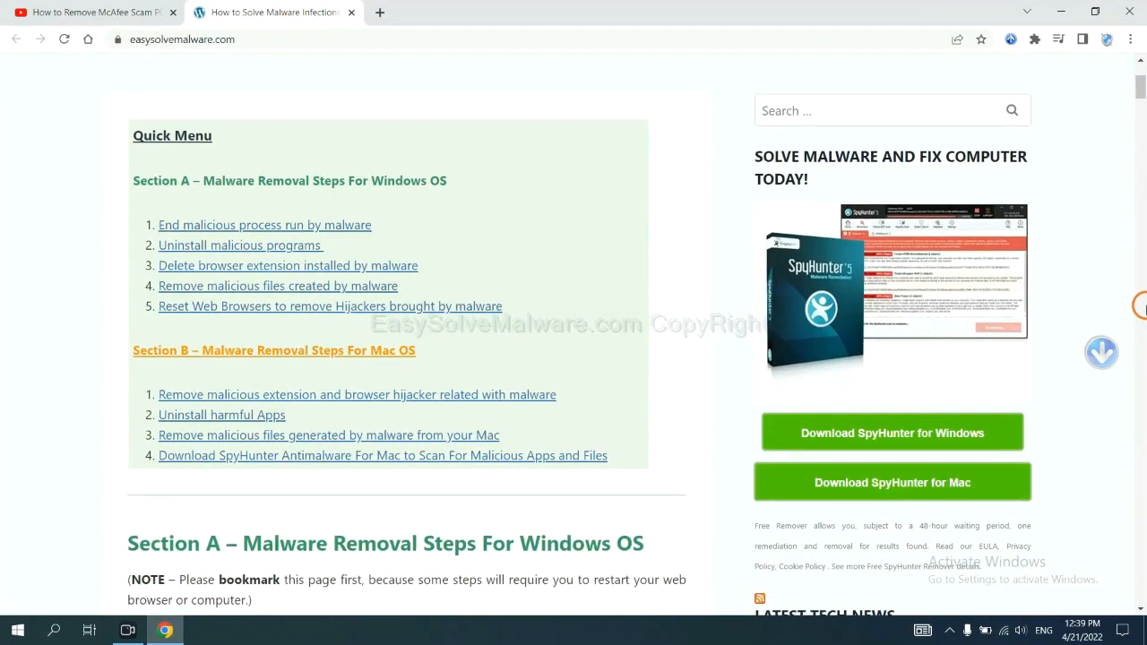
scroll(down, 3)
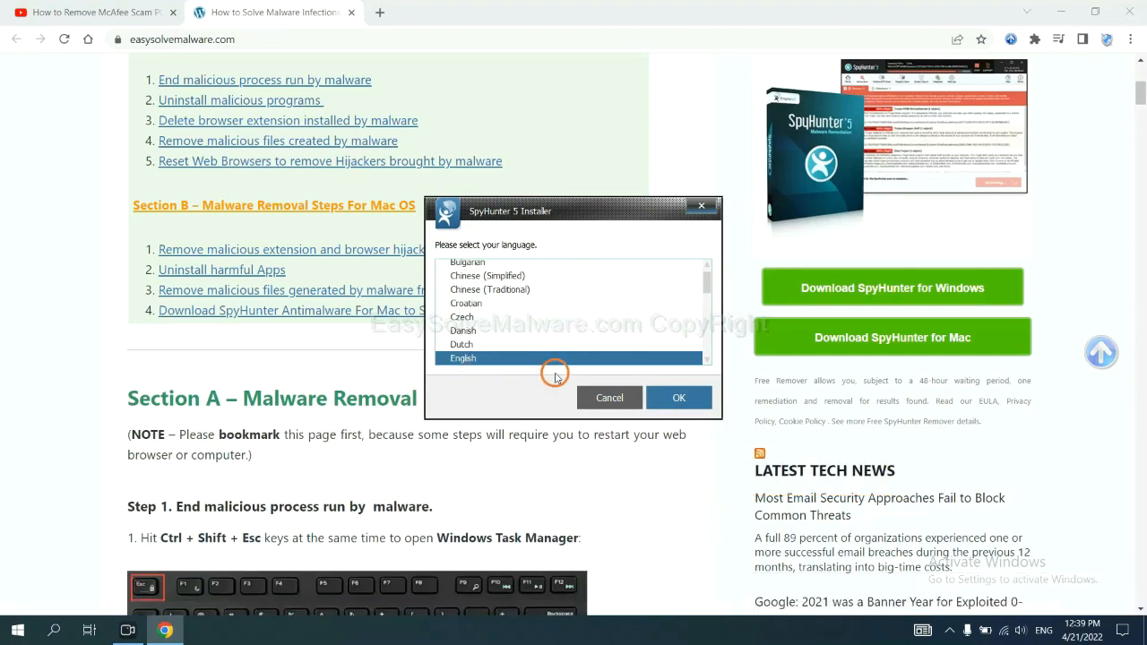
Install SpyHunter 5 in English, accepting the EULA and Privacy Policy.
click(677, 398)
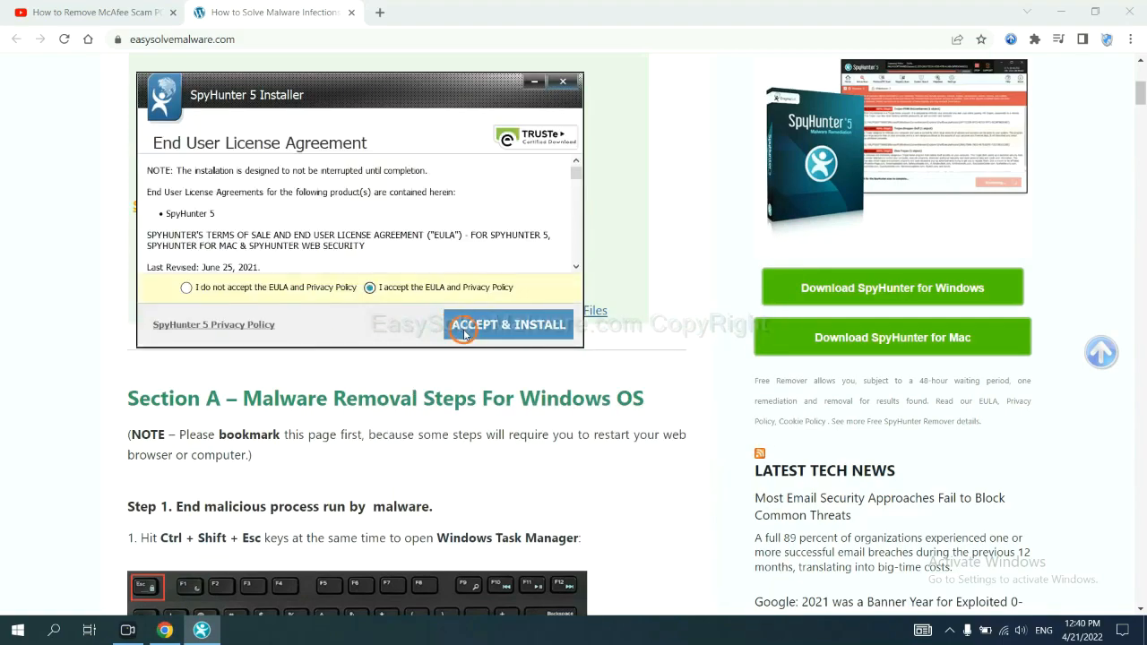
click(510, 325)
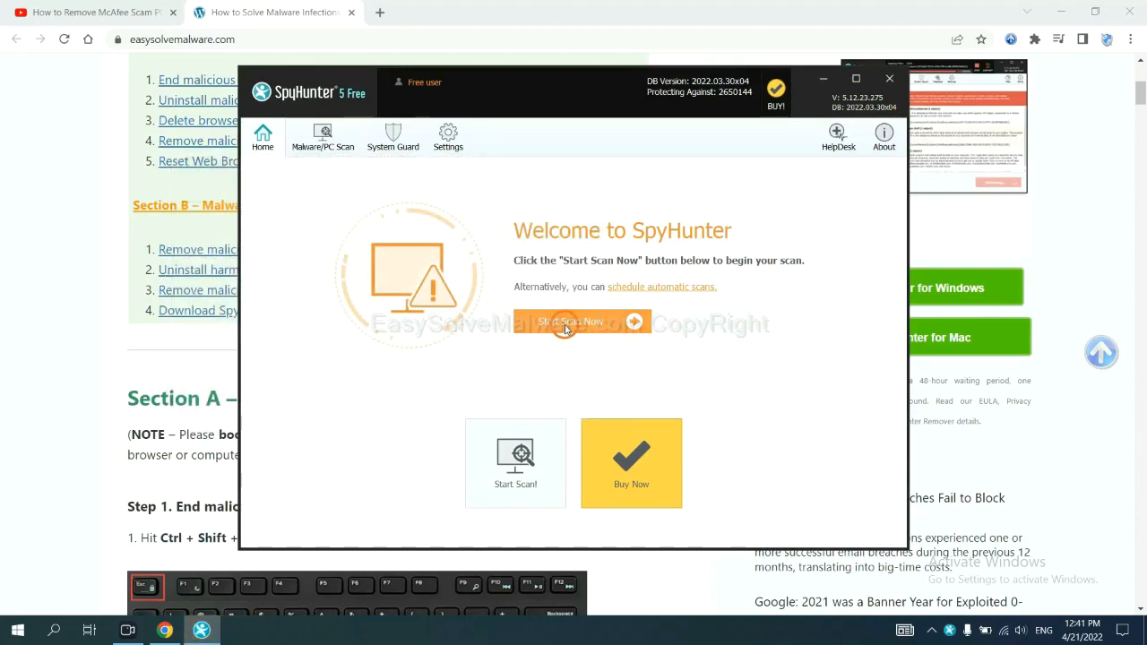
Run a SpyHunter scan and request the one-time fix for the flagged unknown startup object.
click(570, 321)
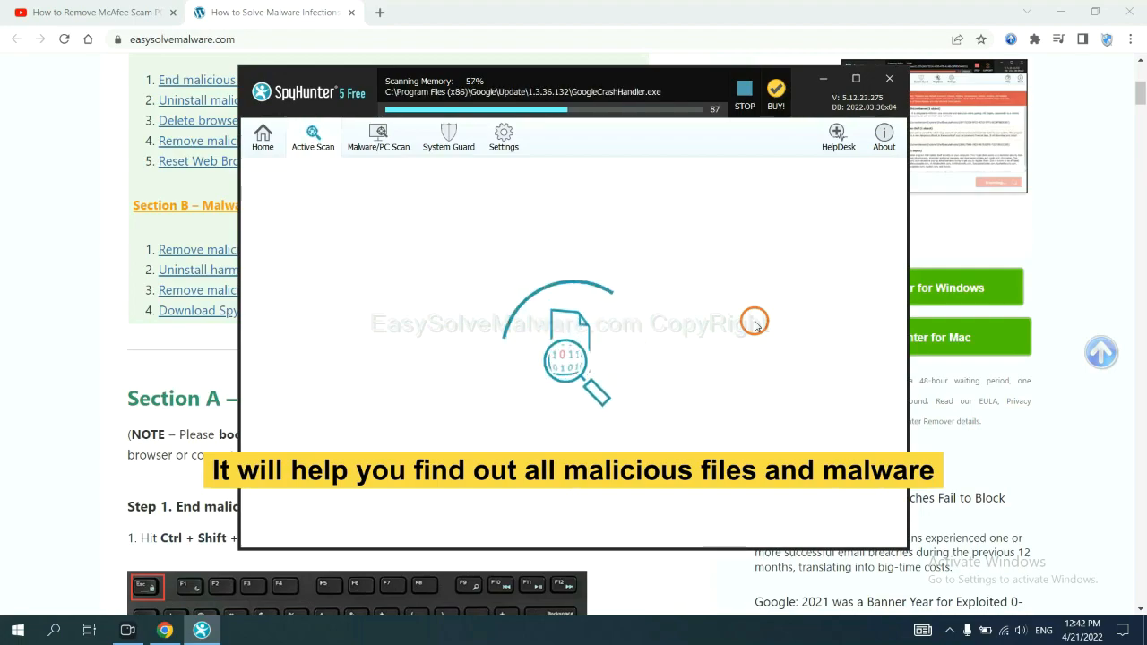
click(746, 90)
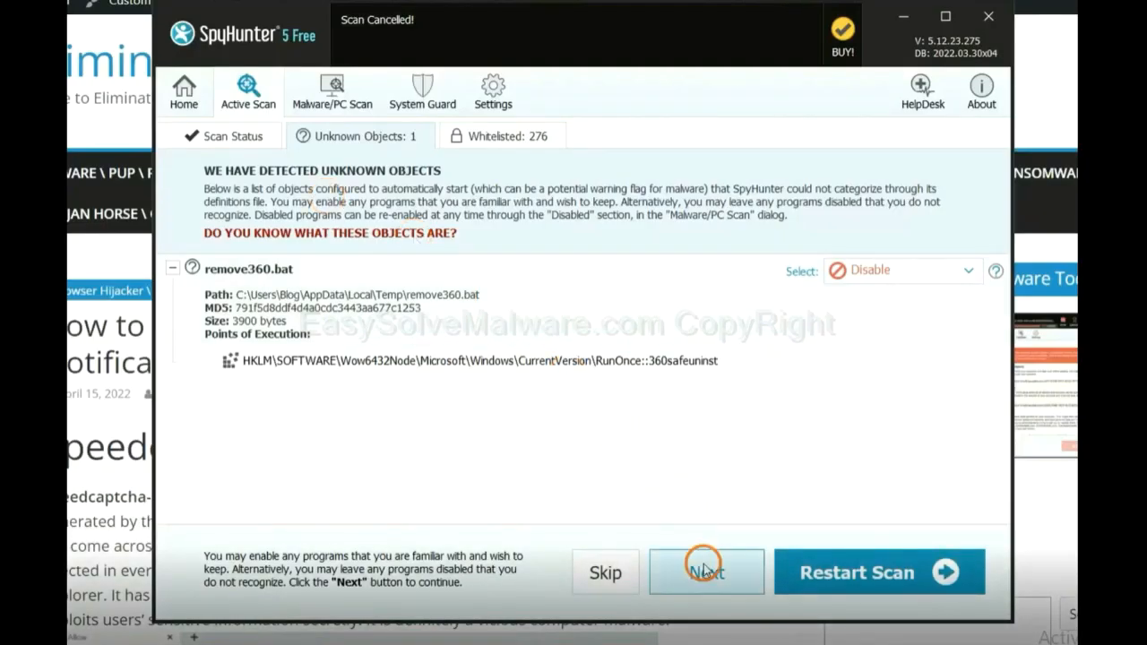
click(706, 572)
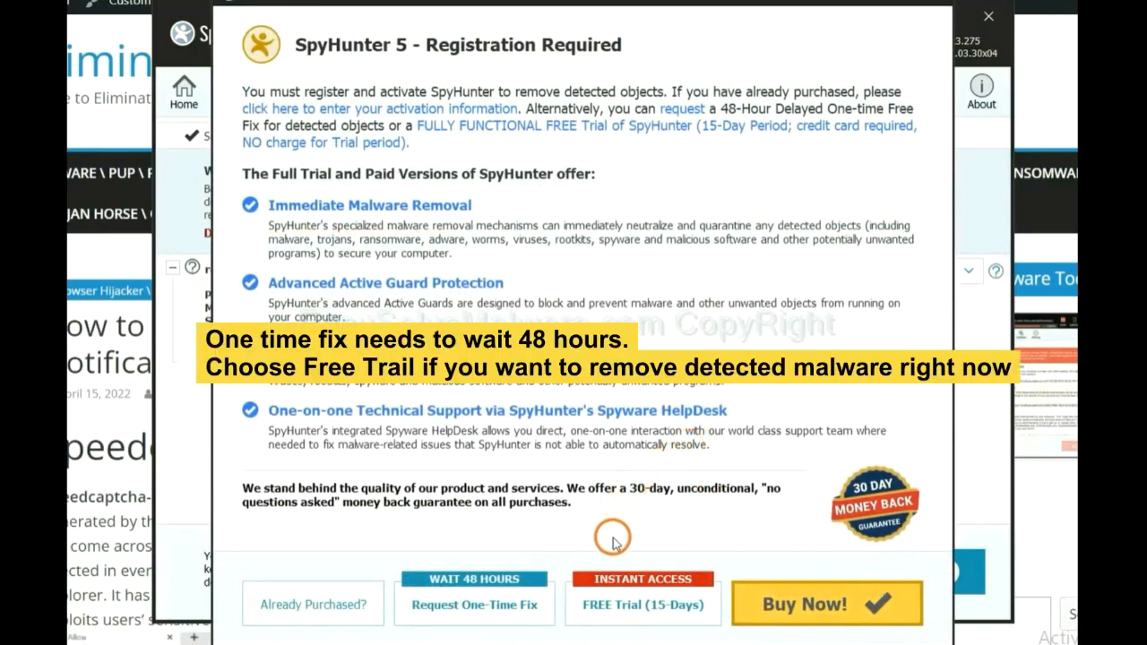
mouse_move(613, 523)
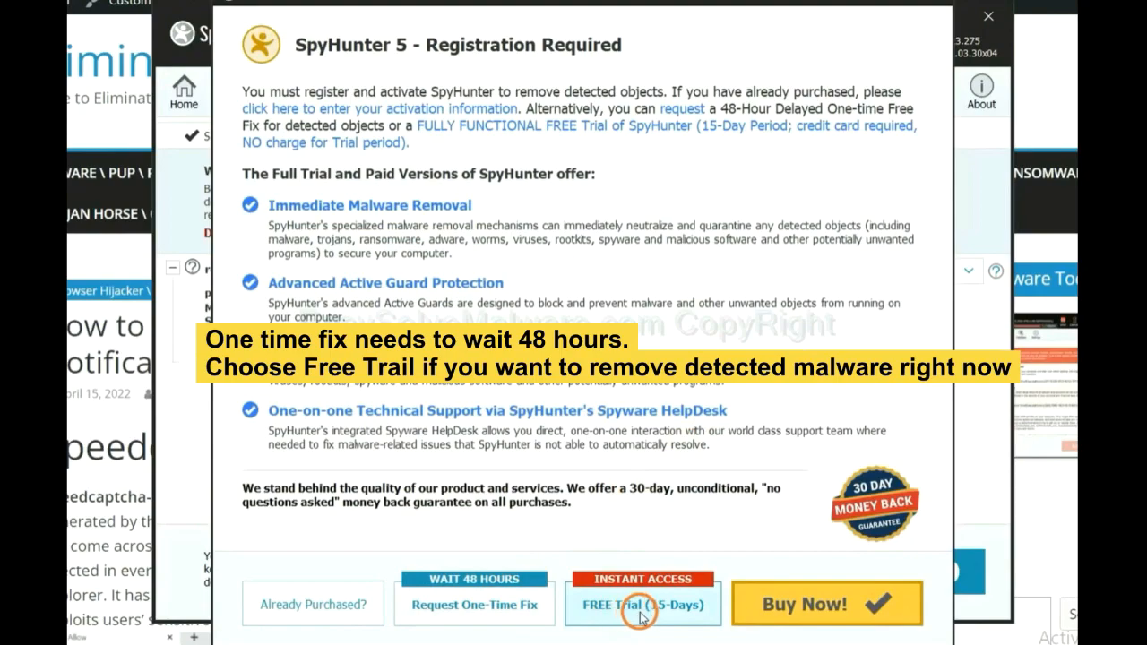
mouse_move(601, 611)
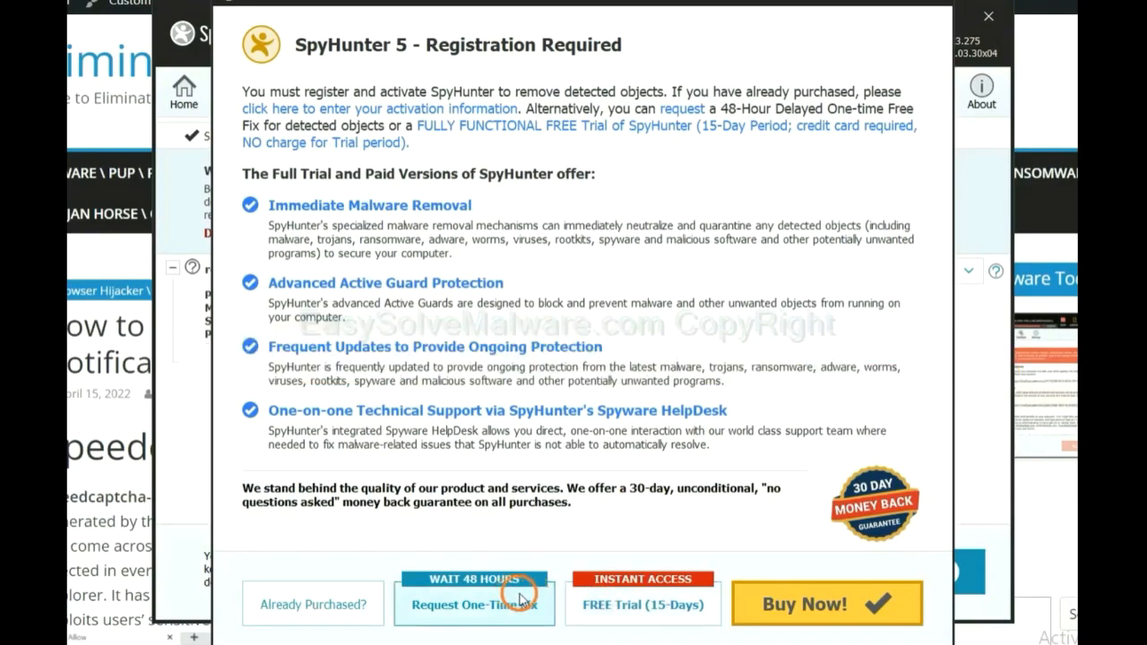
click(989, 16)
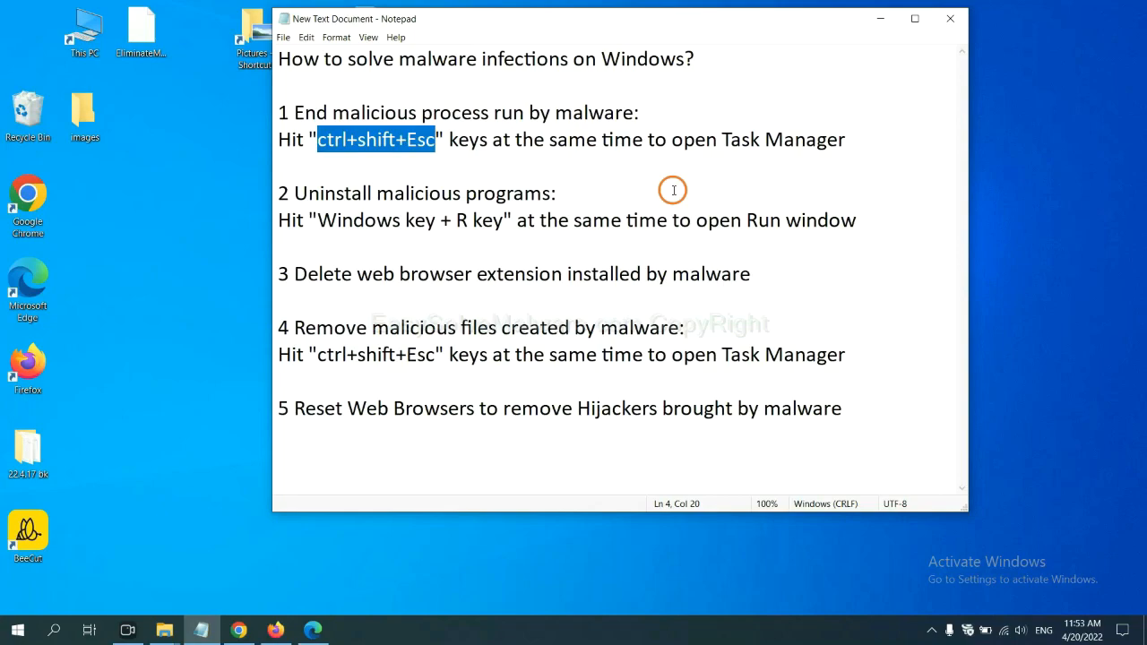
Select a suspicious process in Task Manager's Processes list, then close Task Manager.
click(434, 140)
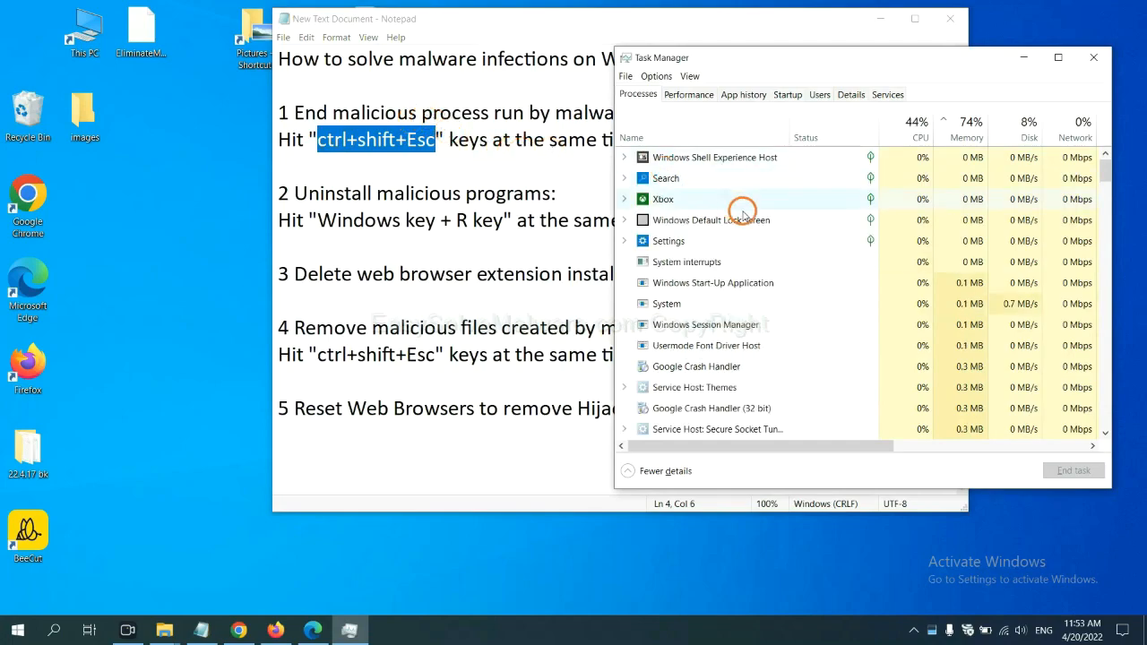
mouse_move(739, 297)
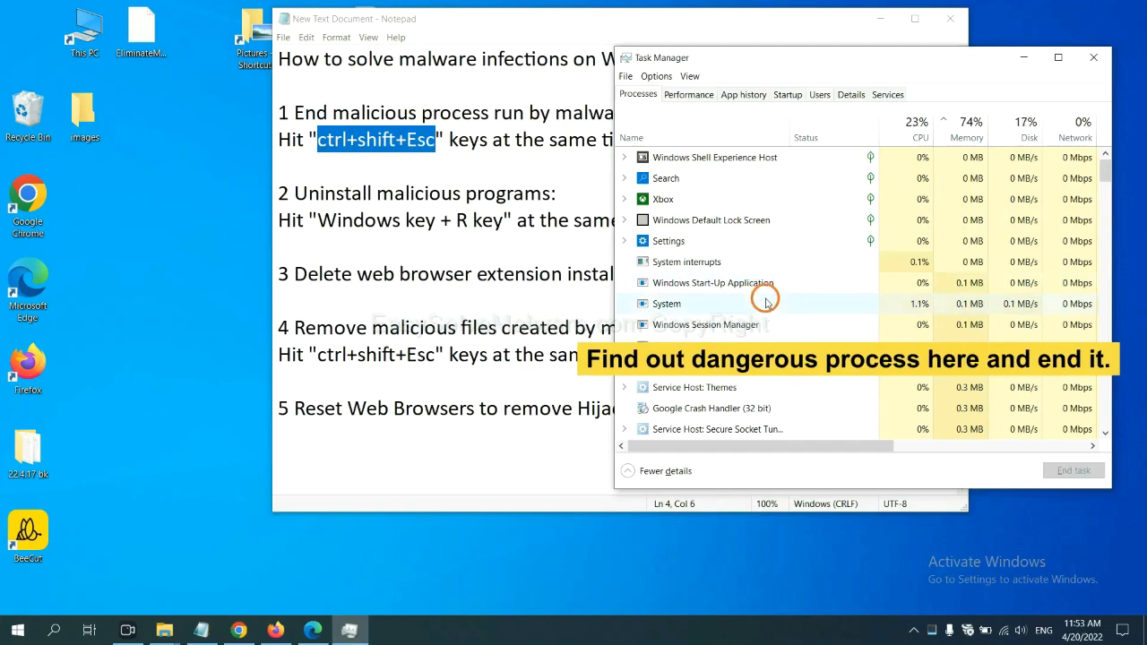
click(667, 304)
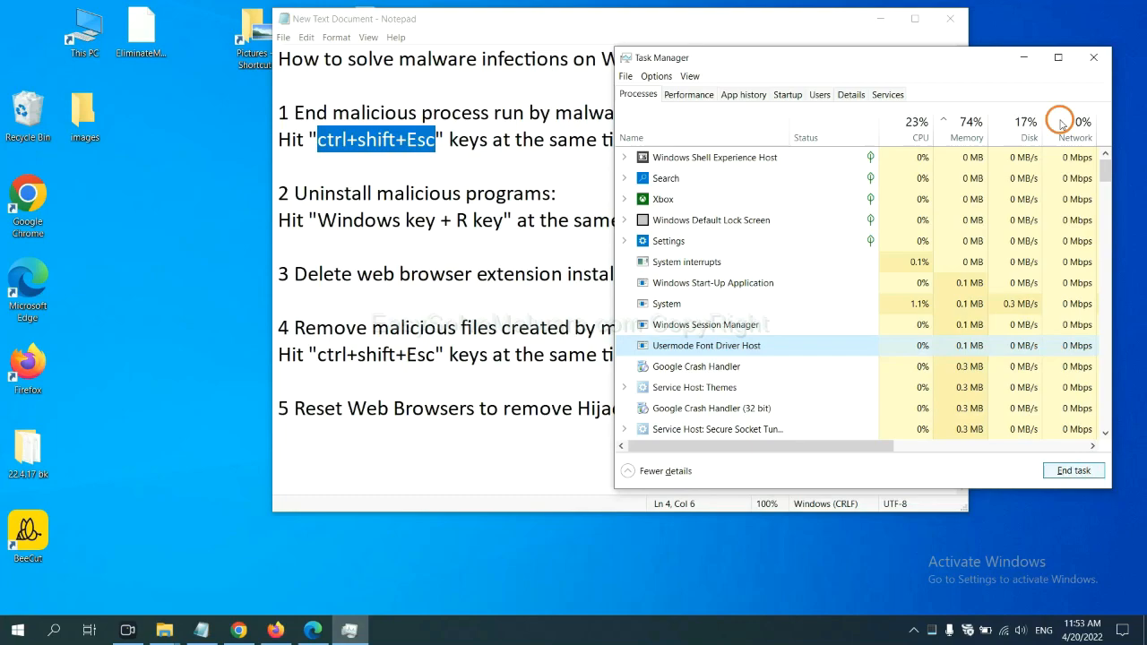
click(1093, 57)
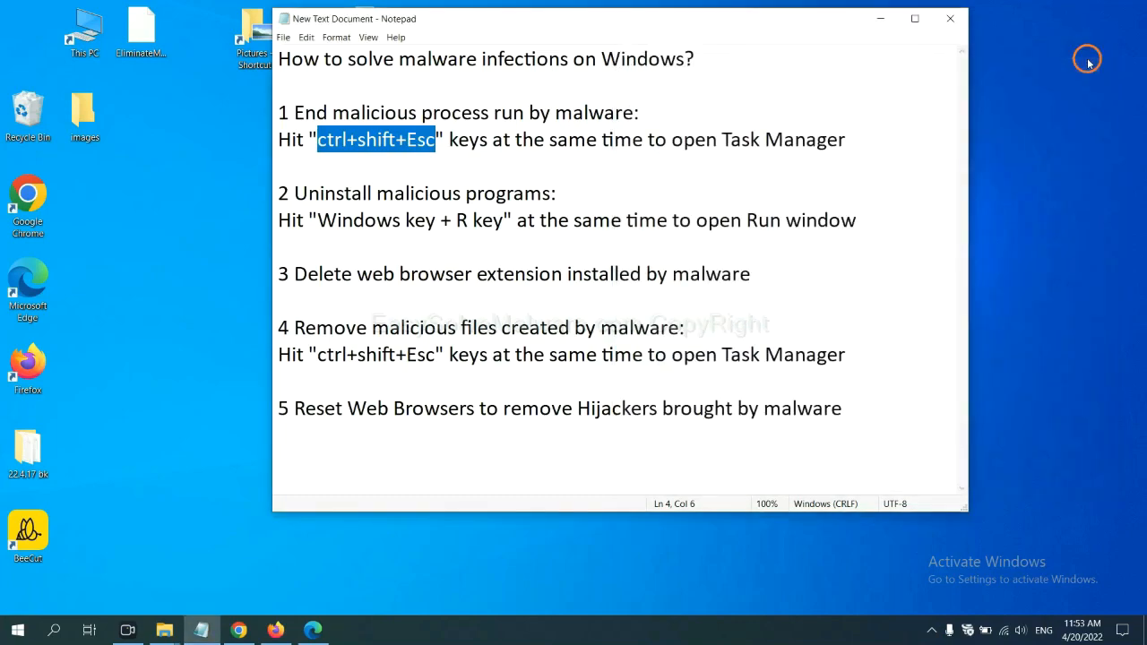
click(523, 219)
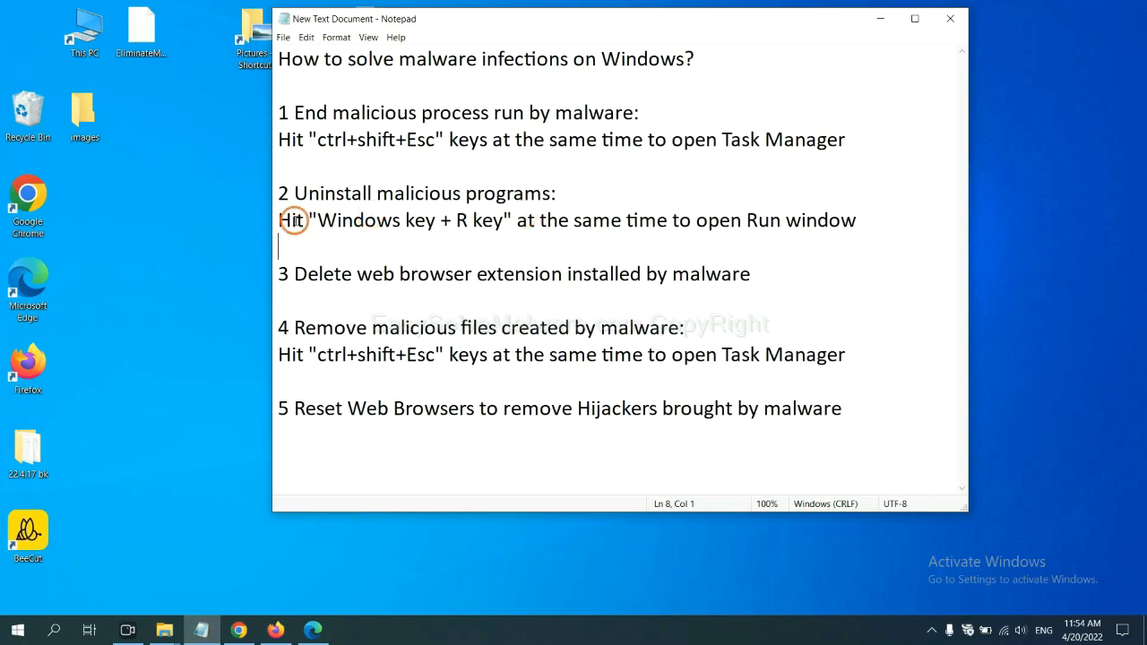
Launch Control Panel via Run and select a suspicious program in the Uninstall a program list.
double_click(351, 219)
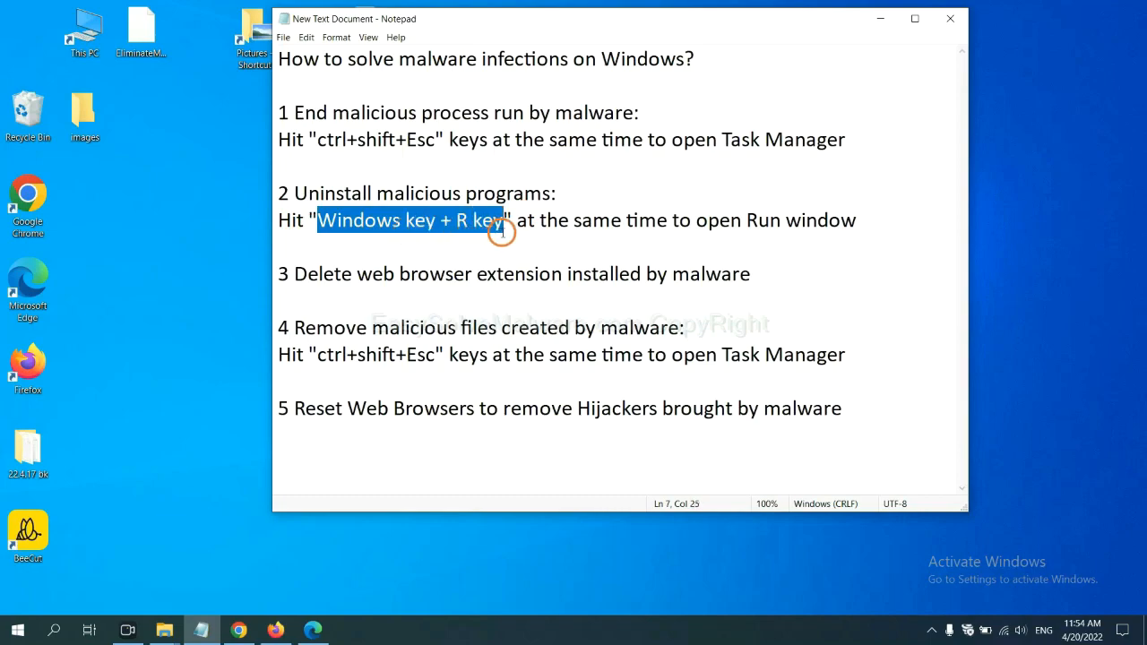
key(Win+r)
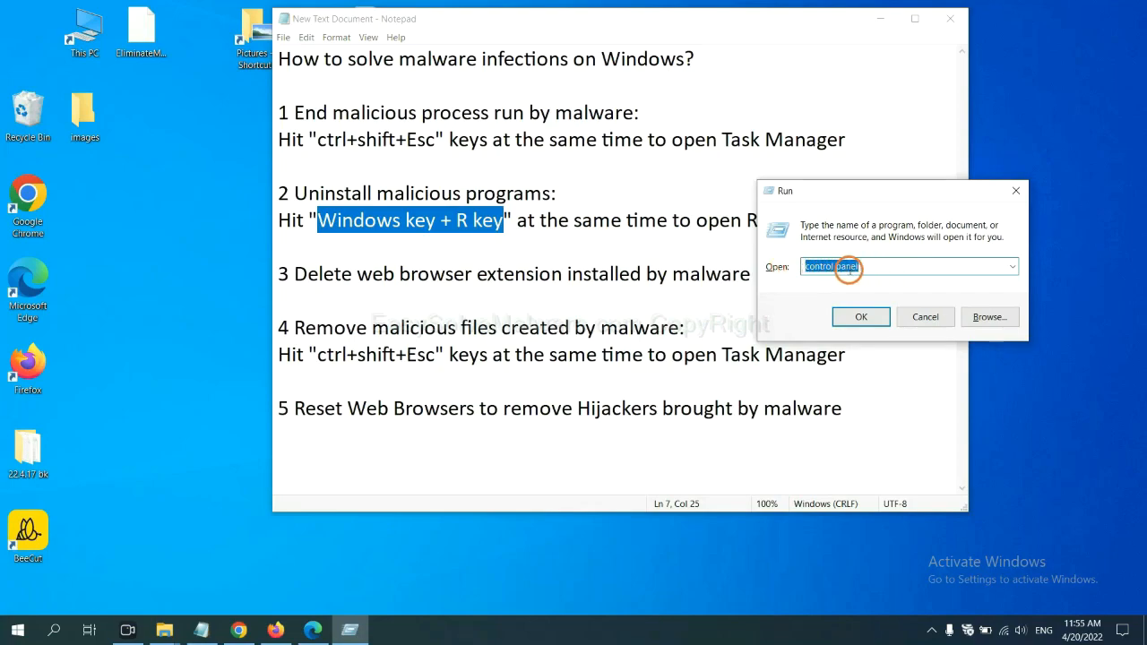
click(860, 316)
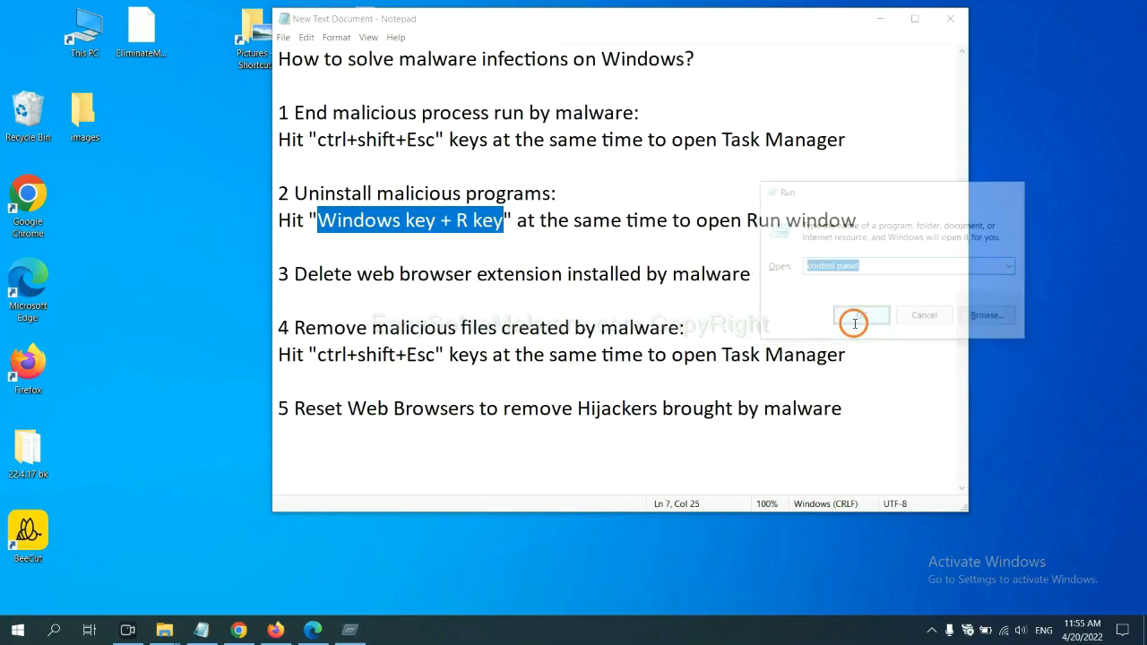
click(860, 315)
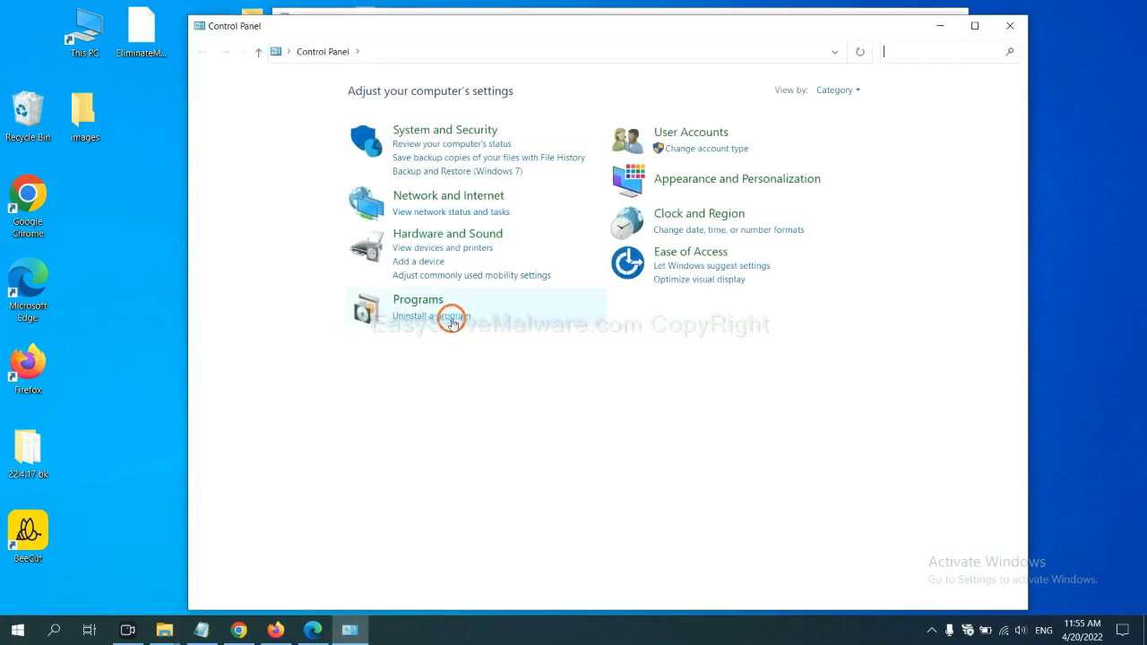
click(430, 315)
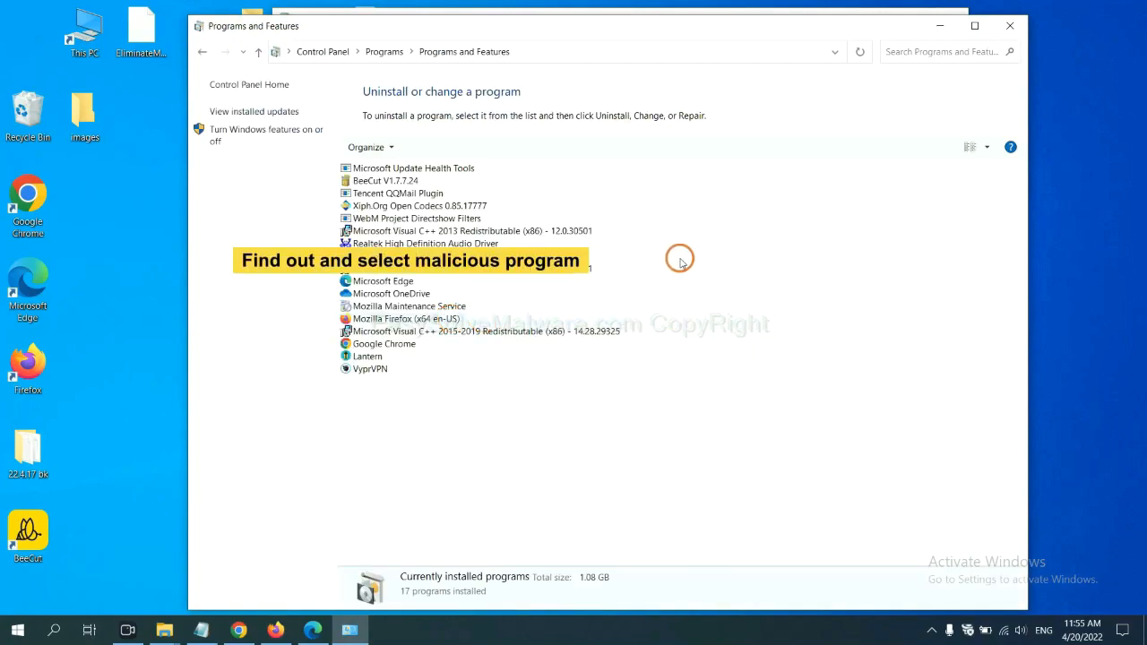
mouse_move(695, 244)
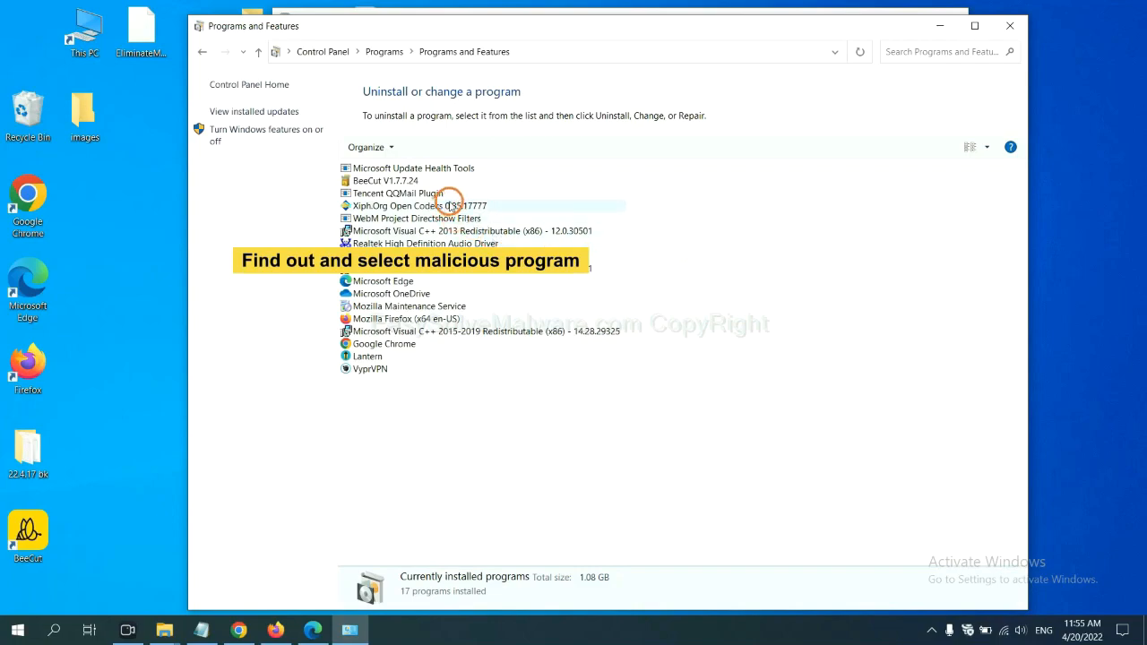
click(419, 205)
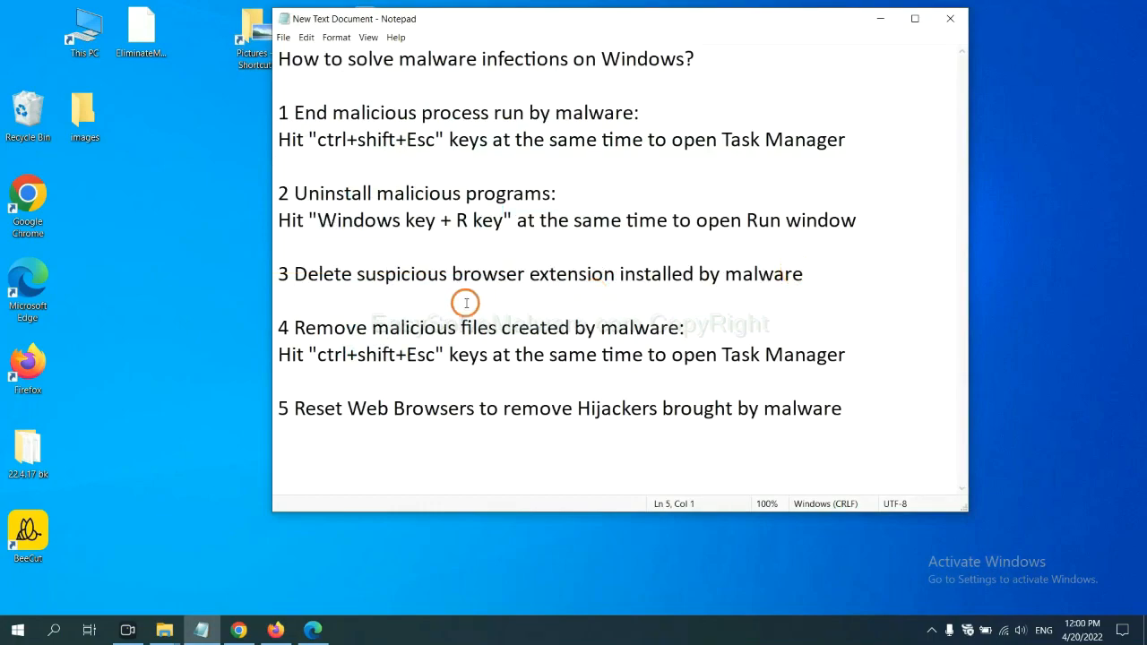
Show Chrome's extensions page via More tools to review the Scroll To Top extension.
click(280, 165)
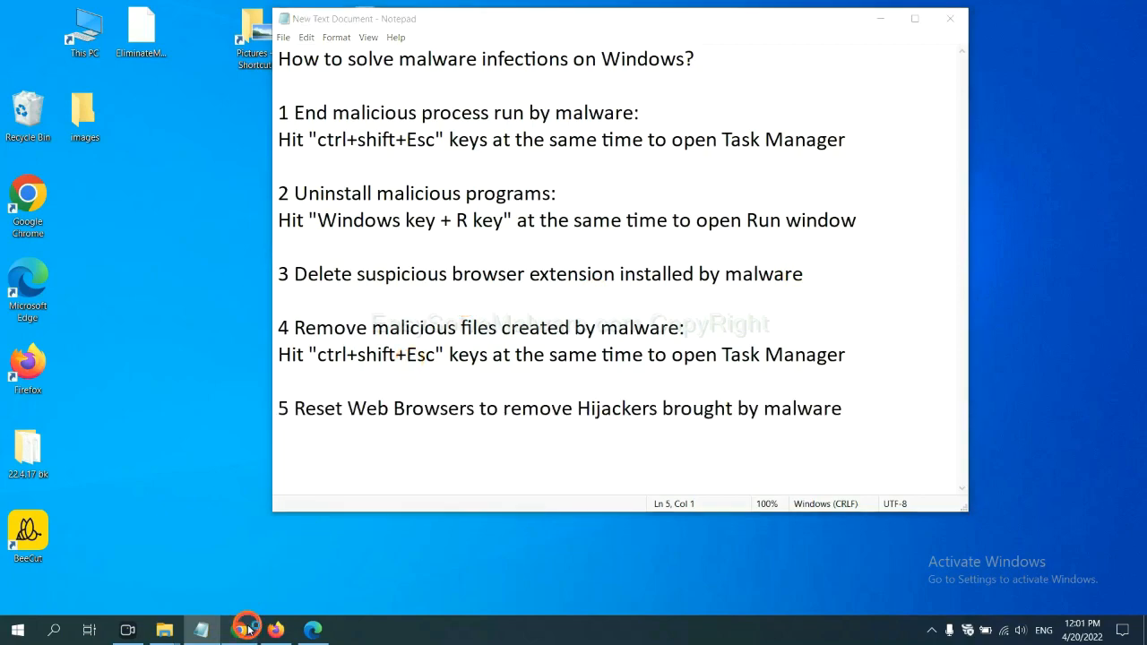
click(239, 631)
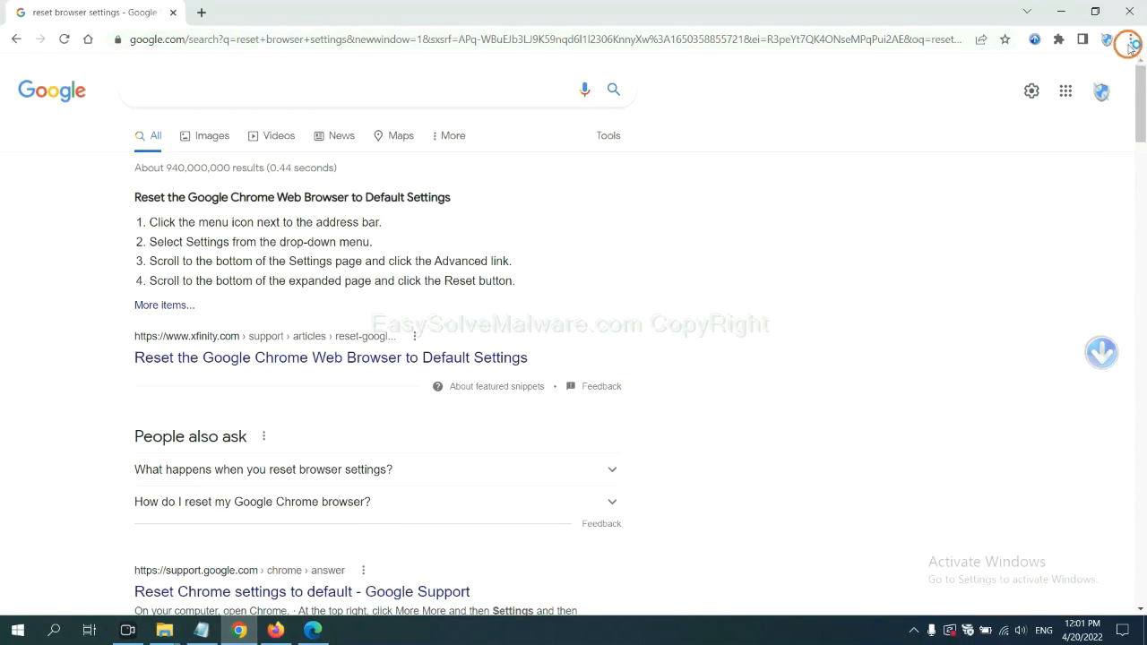
click(1129, 39)
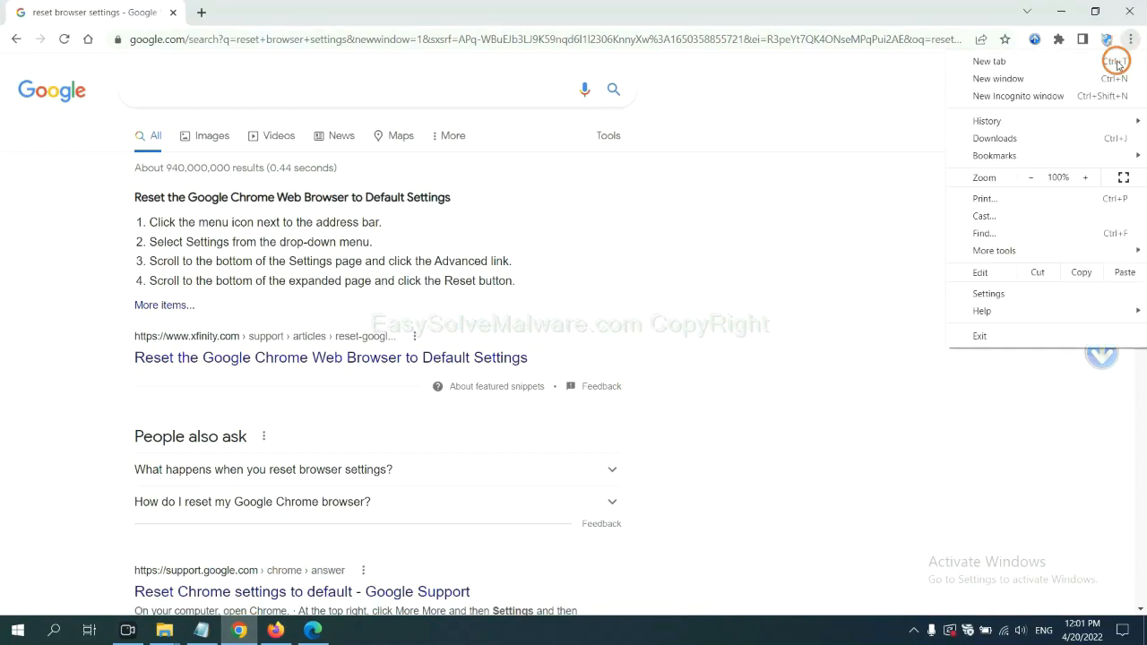
click(993, 251)
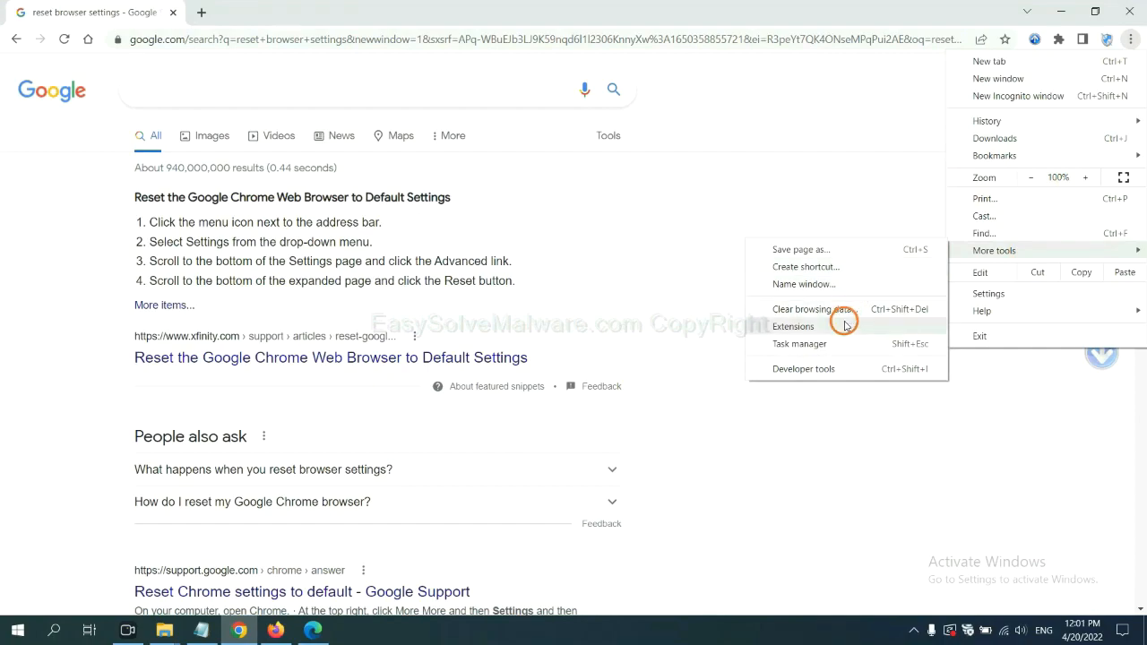
click(792, 326)
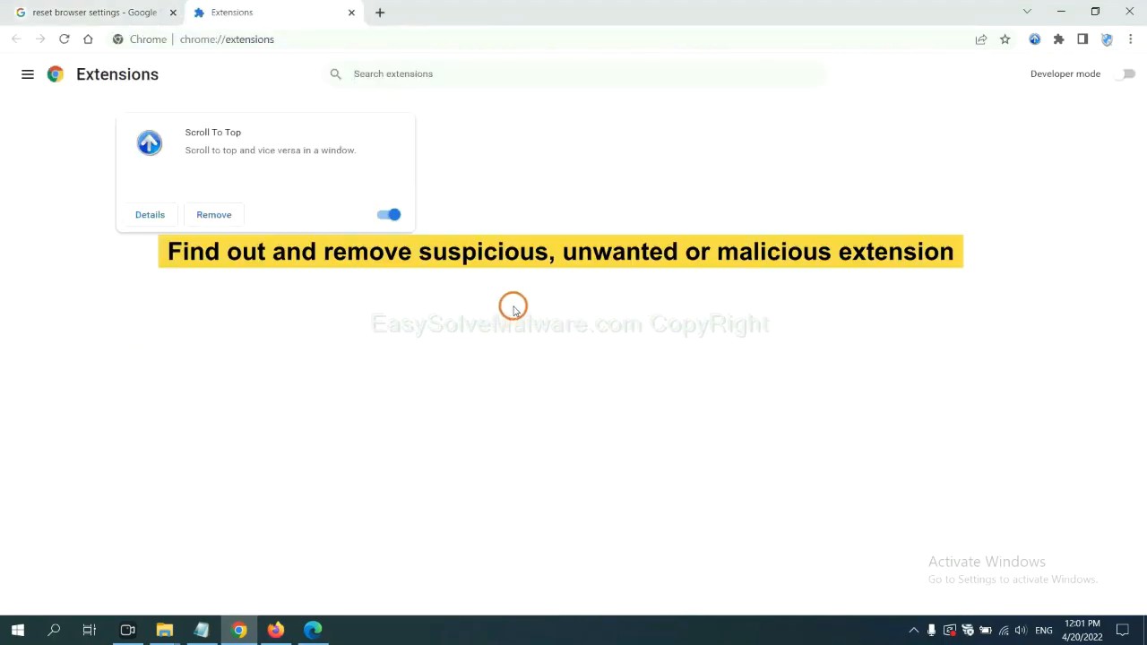
mouse_move(517, 290)
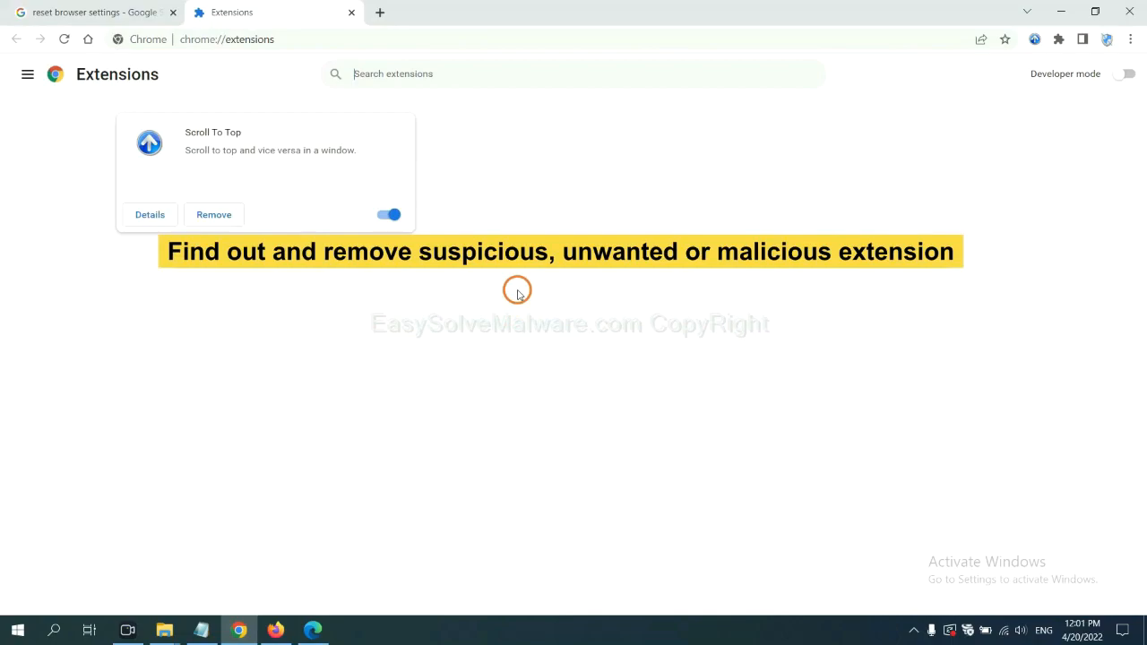
mouse_move(358, 272)
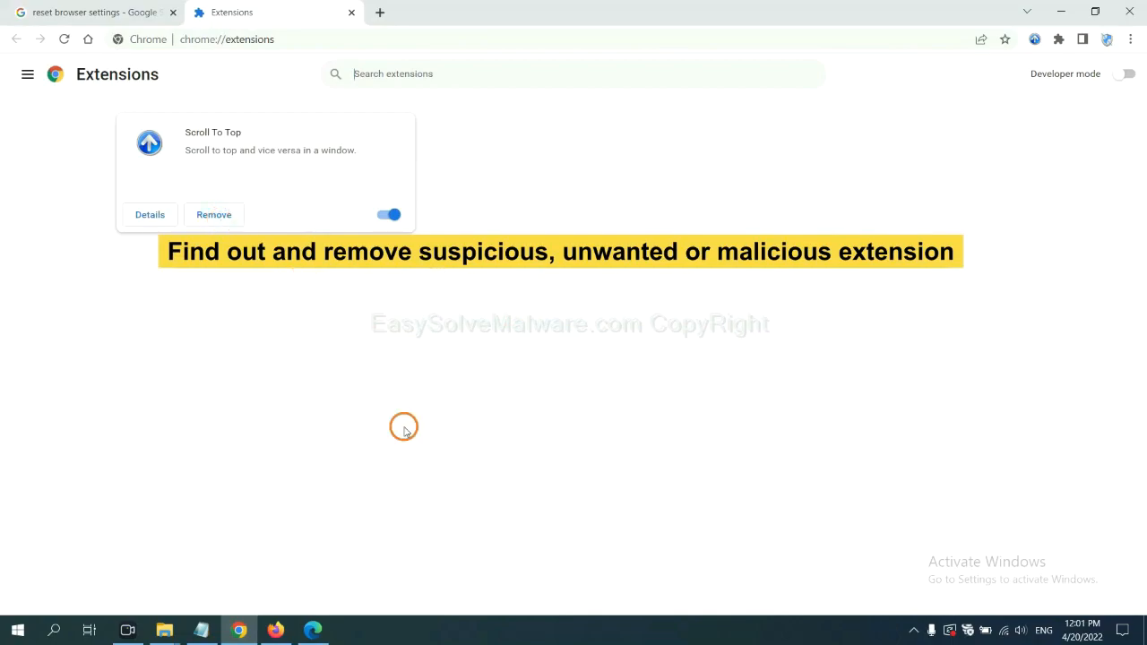
Show removal actions for GIPHY for Firefox in Firefox's add-ons manager, then switch to Edge.
click(276, 631)
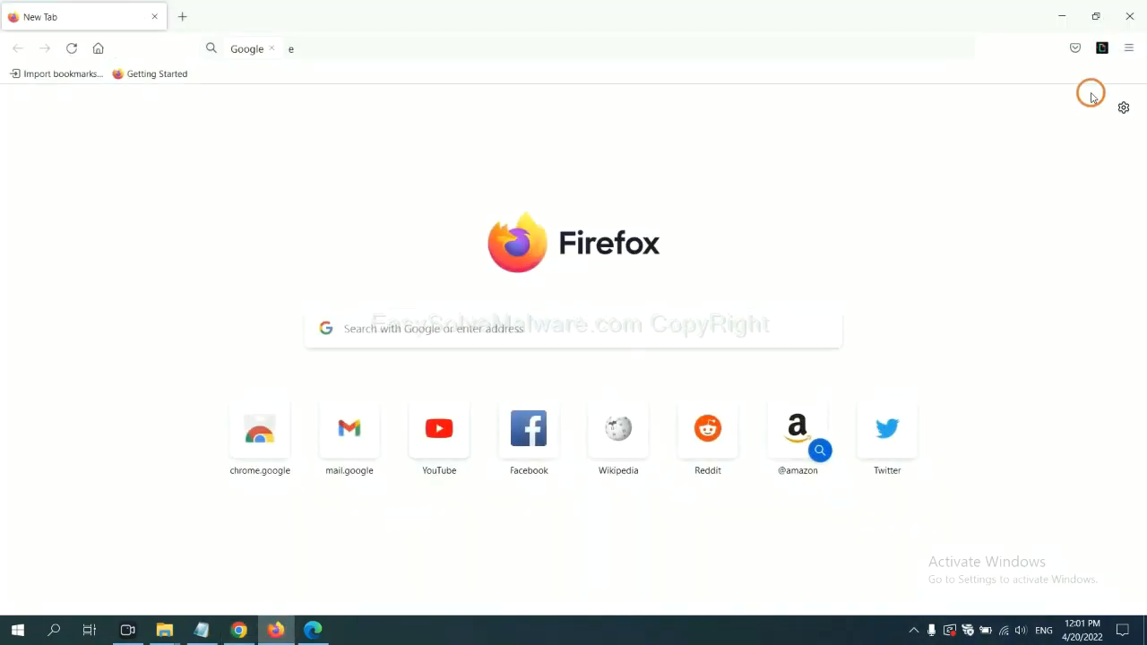
click(1129, 48)
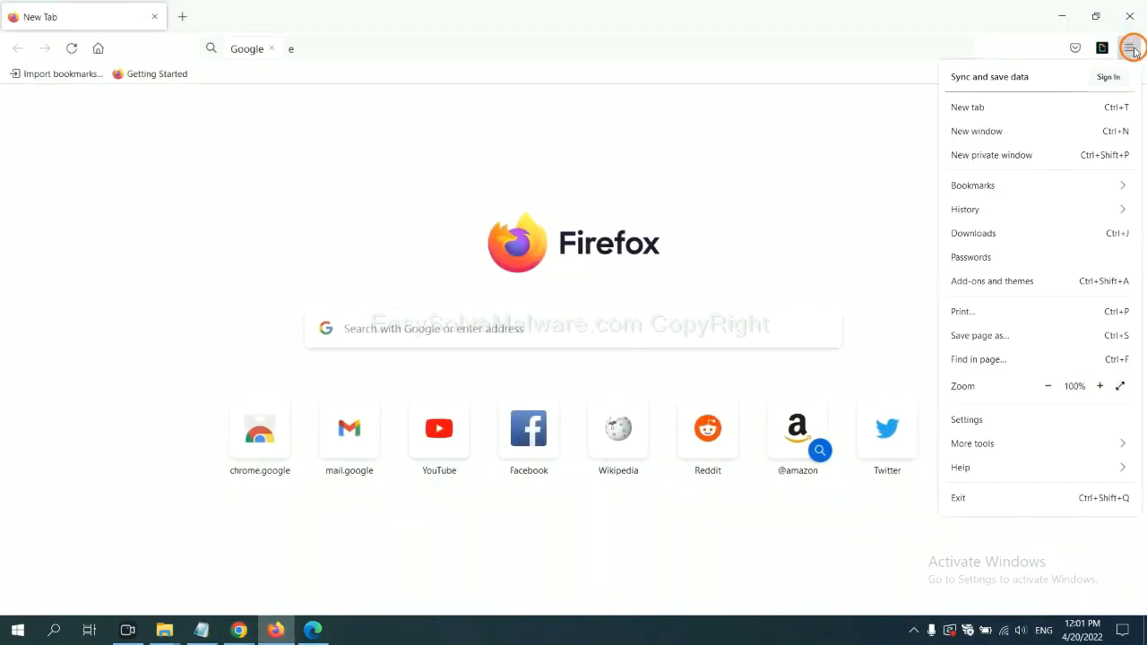
mouse_move(1025, 215)
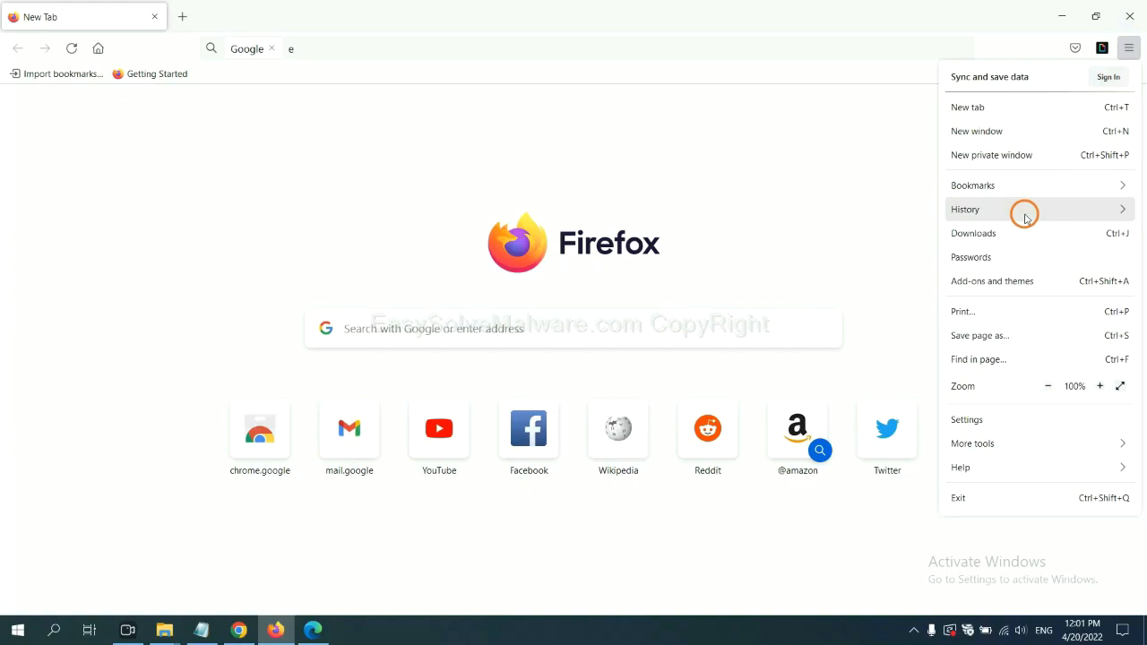
mouse_move(1000, 280)
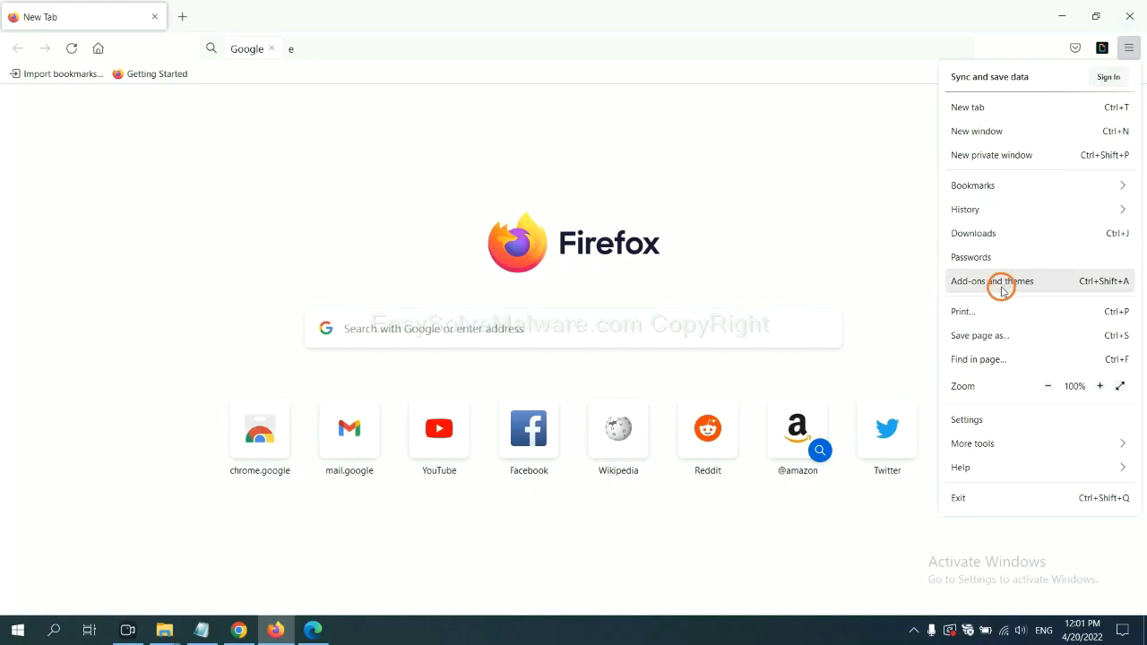
click(993, 279)
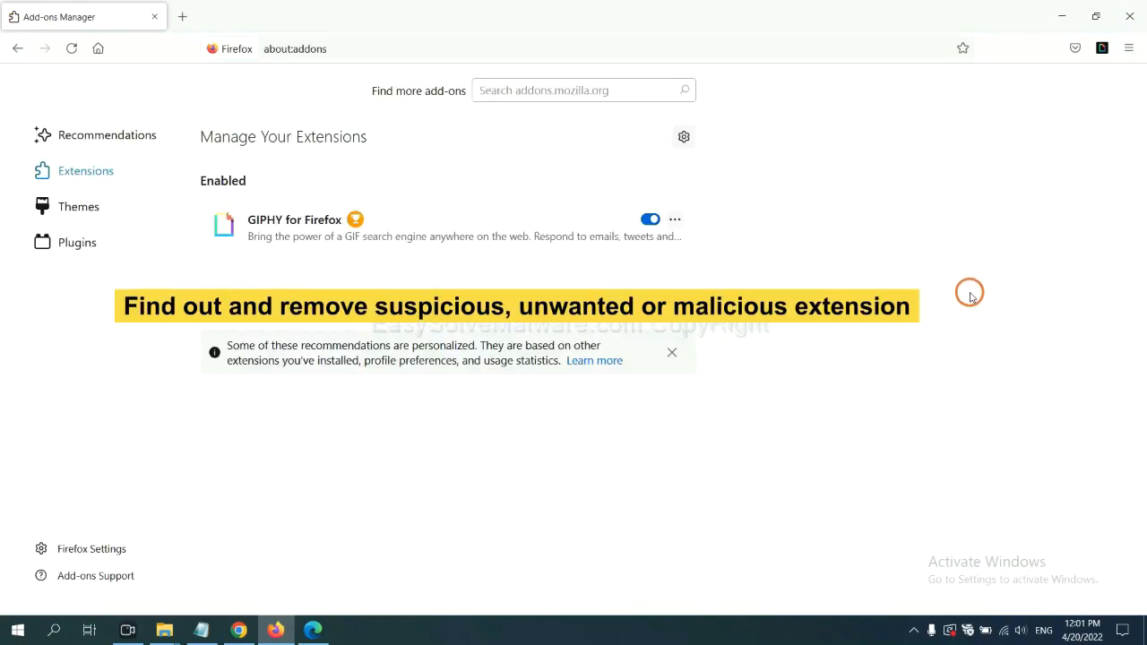
scroll(down, 3)
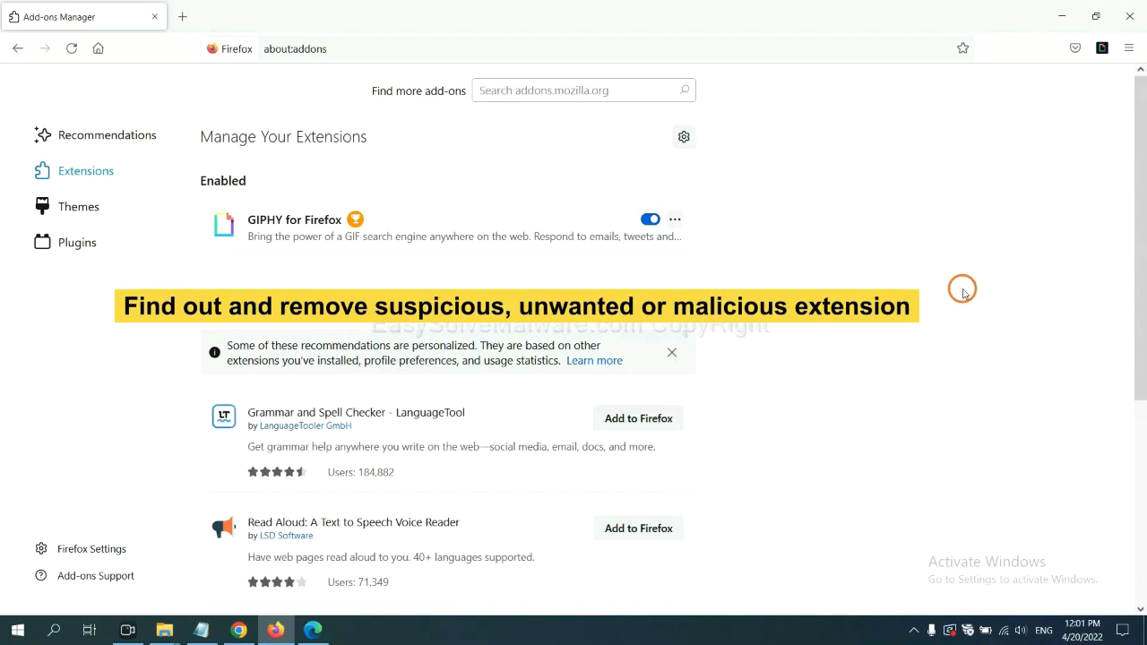
mouse_move(756, 261)
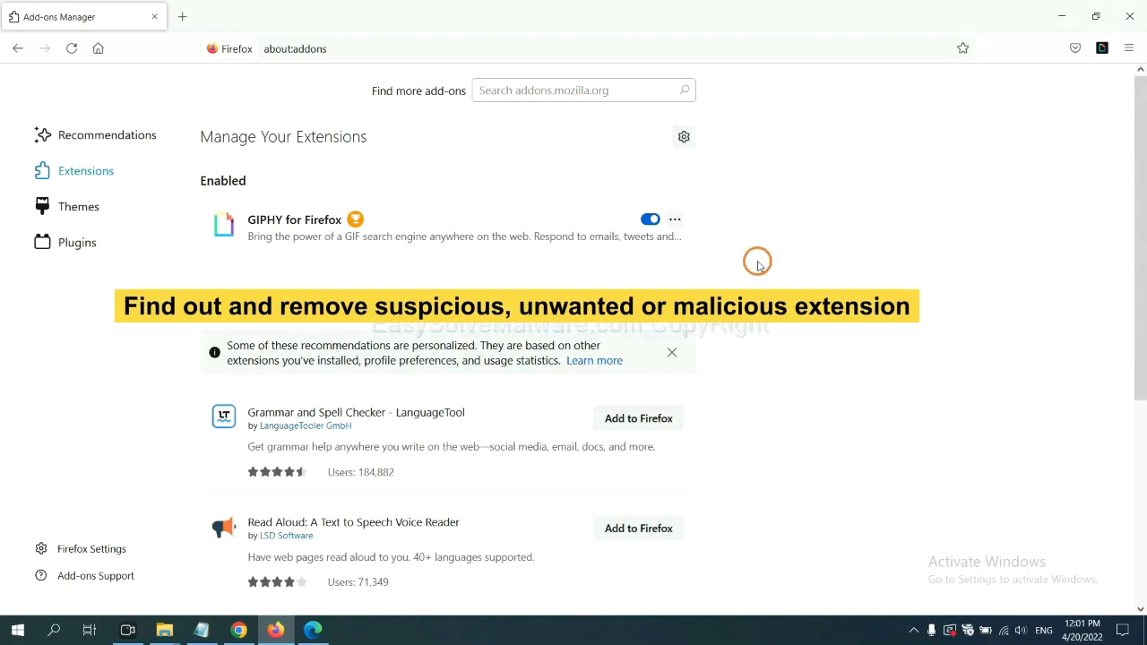
click(674, 218)
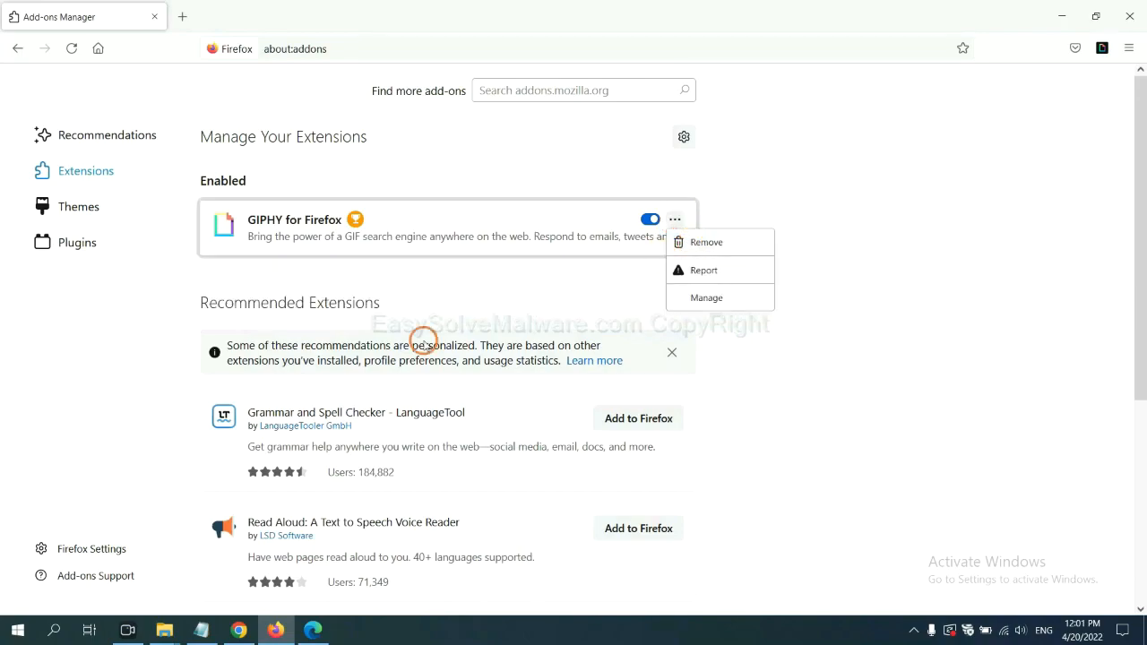
click(312, 631)
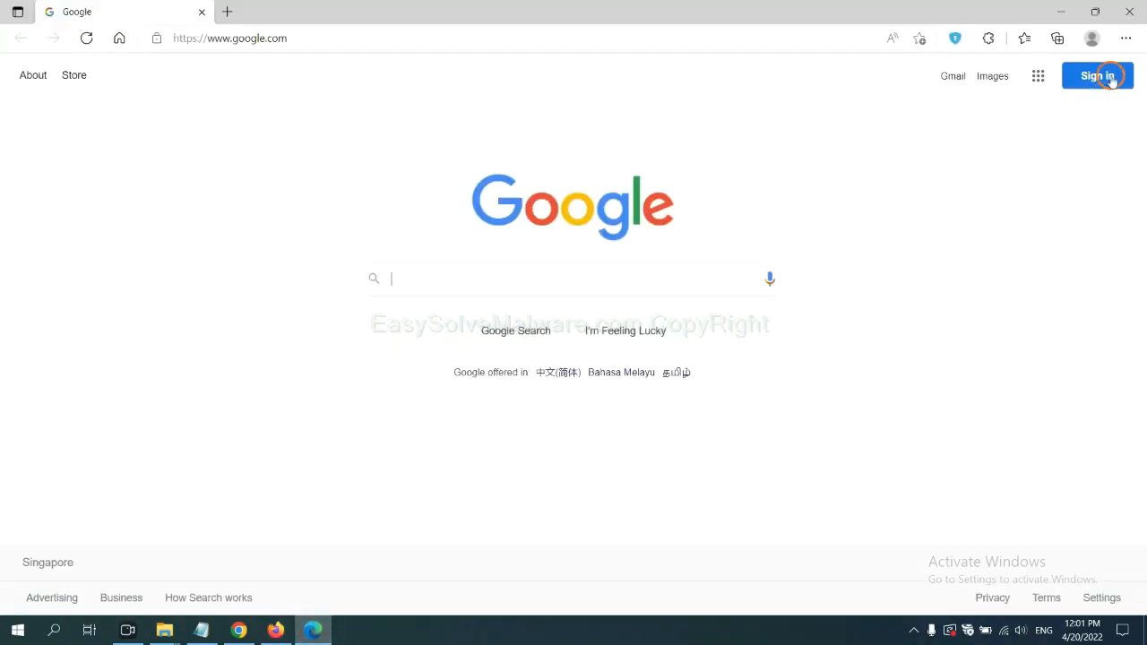
Remove the ArcVpn Free Fast VPN Proxy extension from Edge's Manage extensions page.
click(1126, 40)
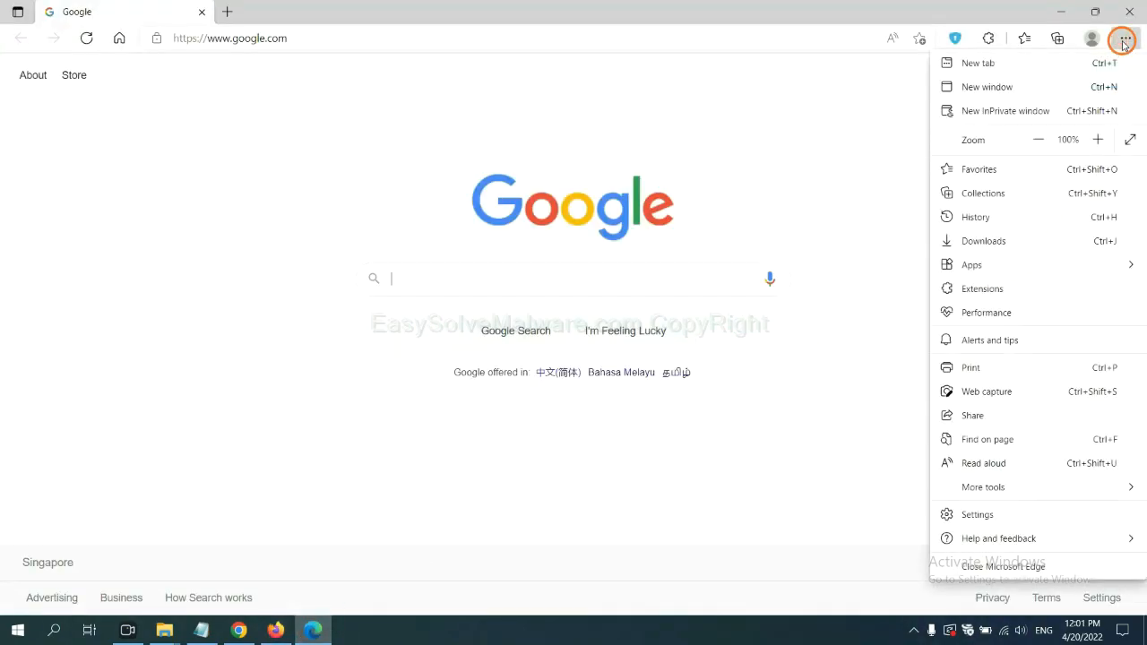
mouse_move(983, 287)
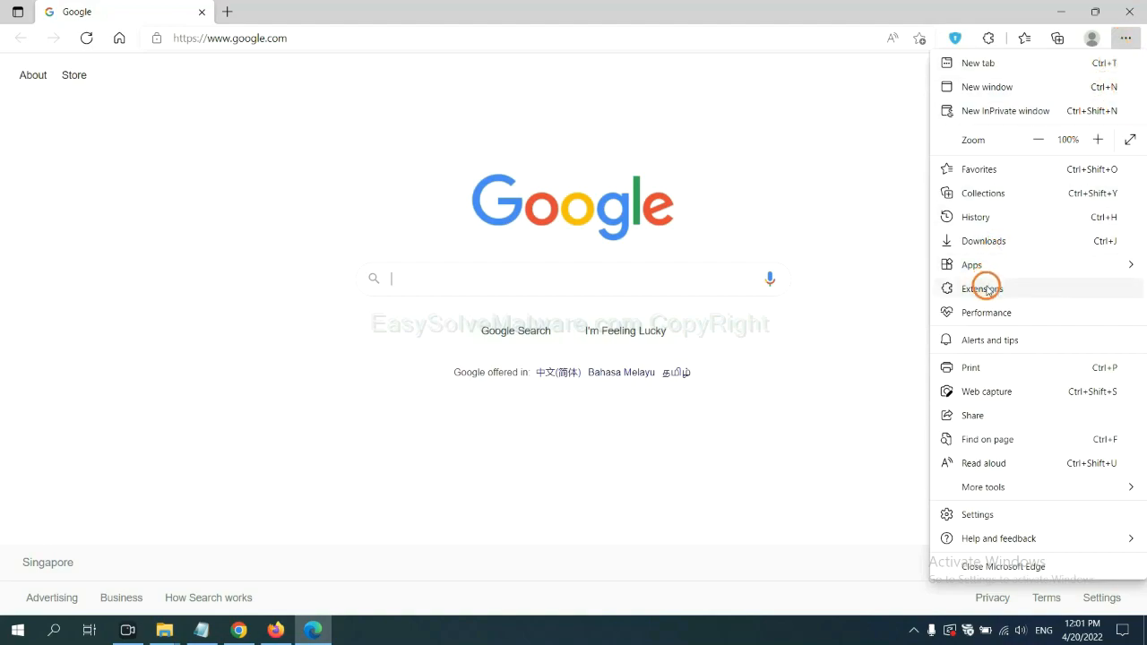
click(982, 287)
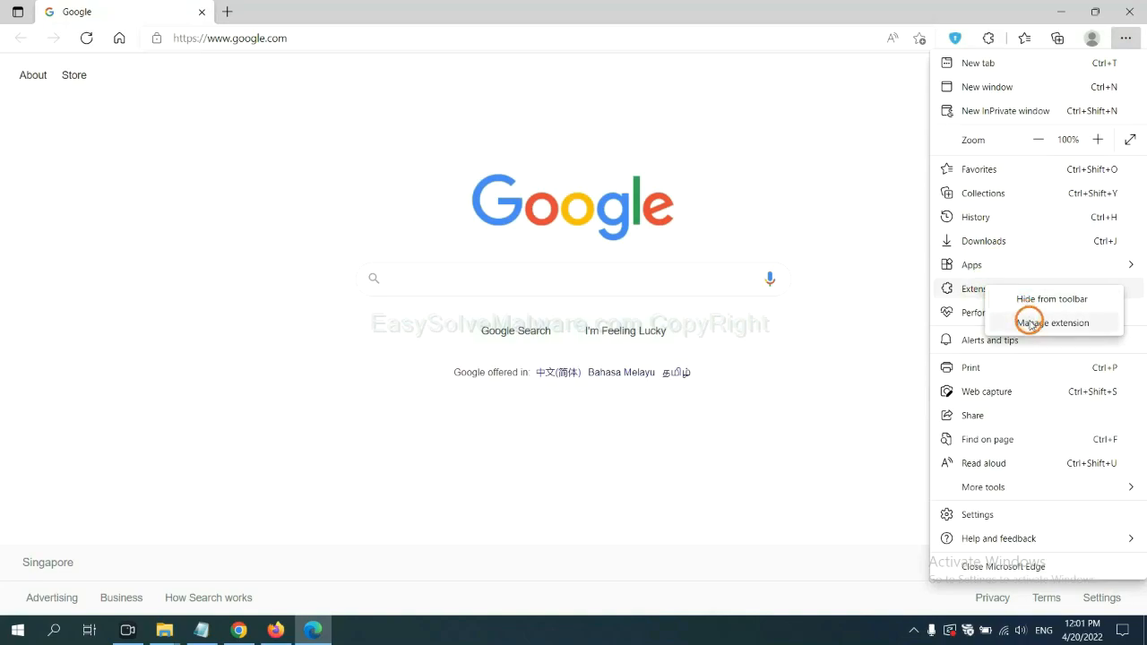
click(1052, 323)
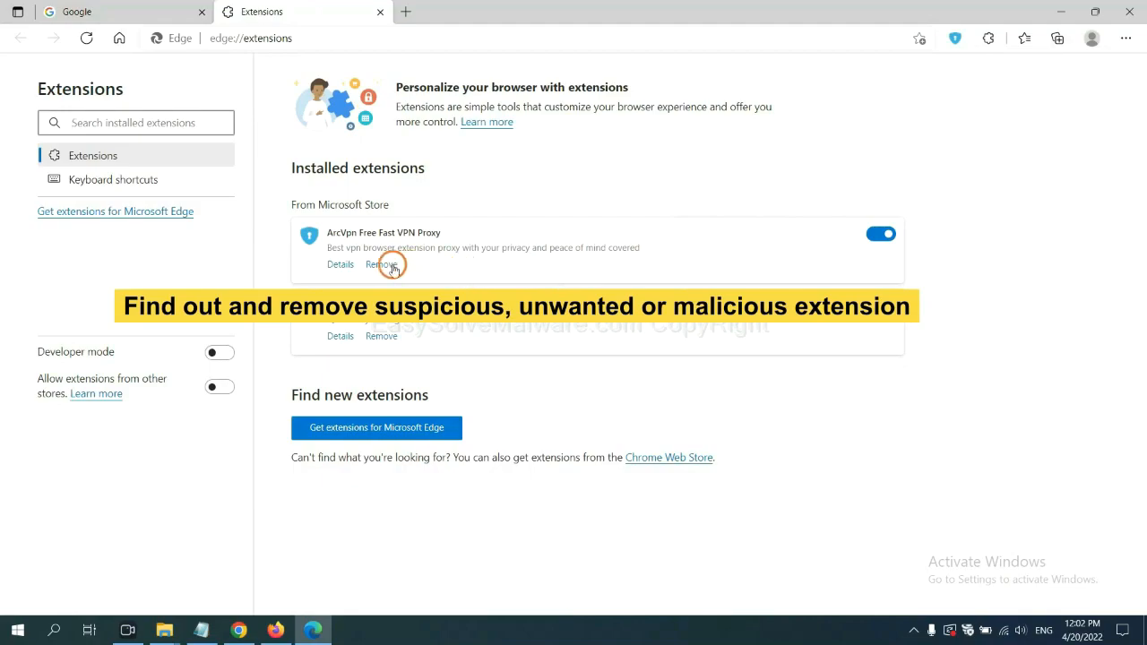
click(380, 265)
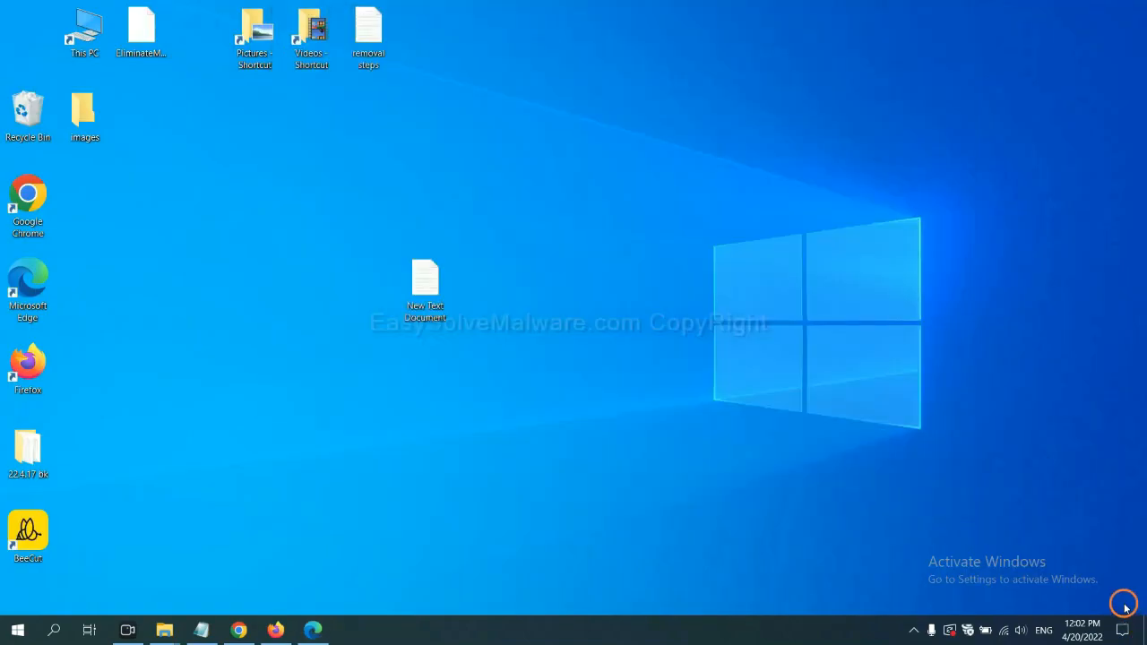
Reopen the desktop notes document and launch regedit through the Run window.
double_click(425, 283)
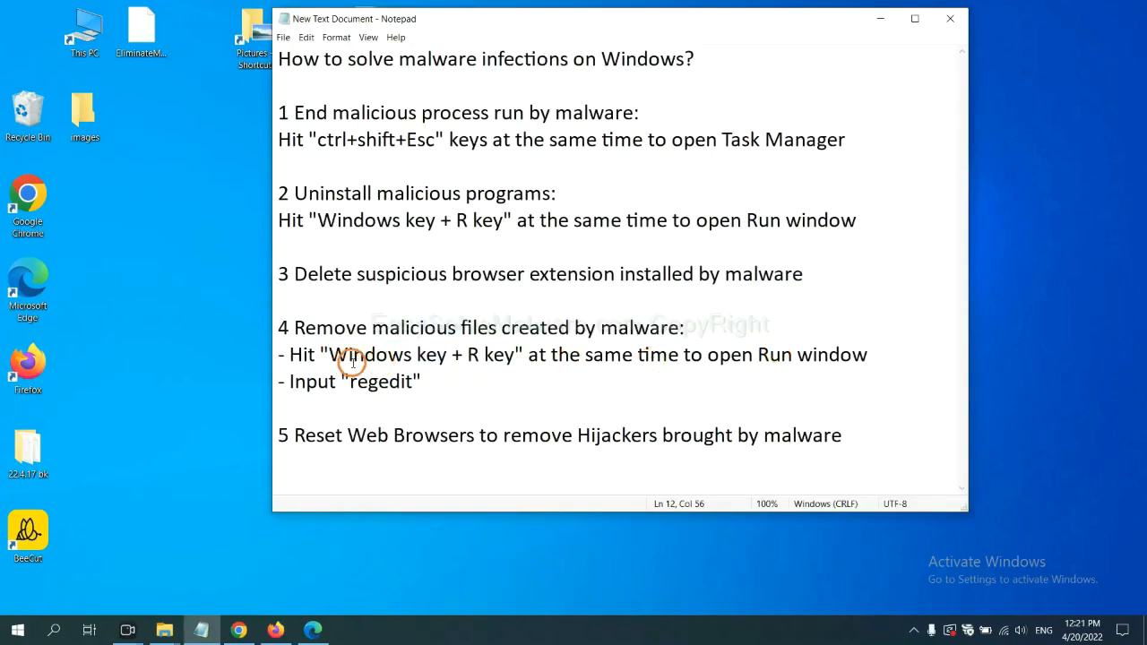
mouse_move(498, 326)
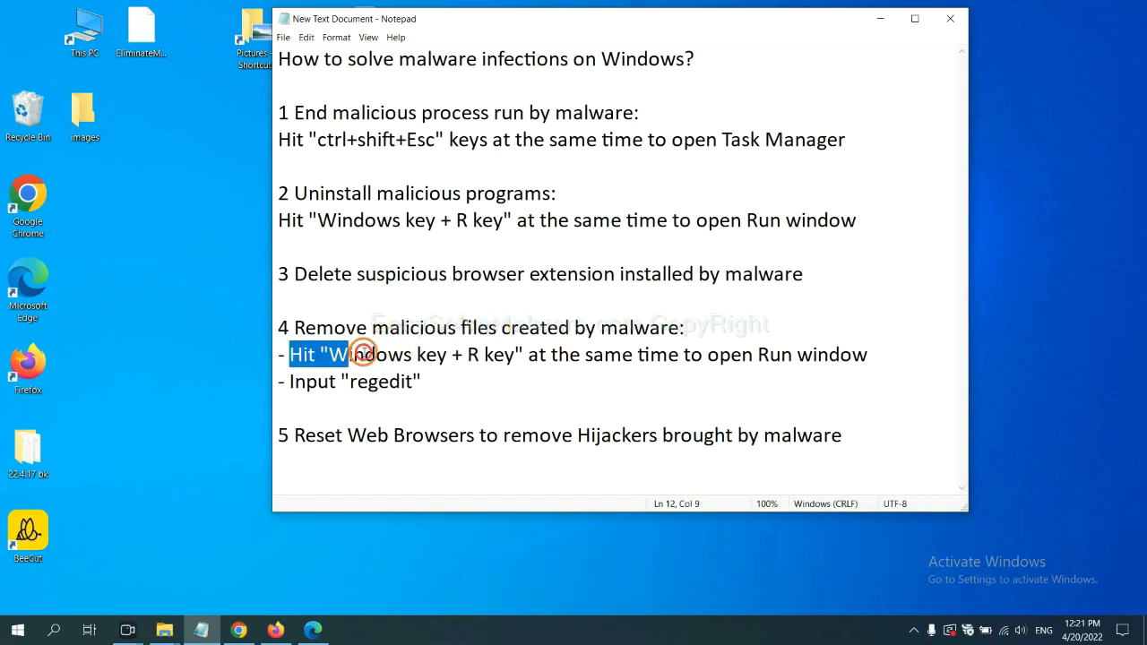
click(667, 355)
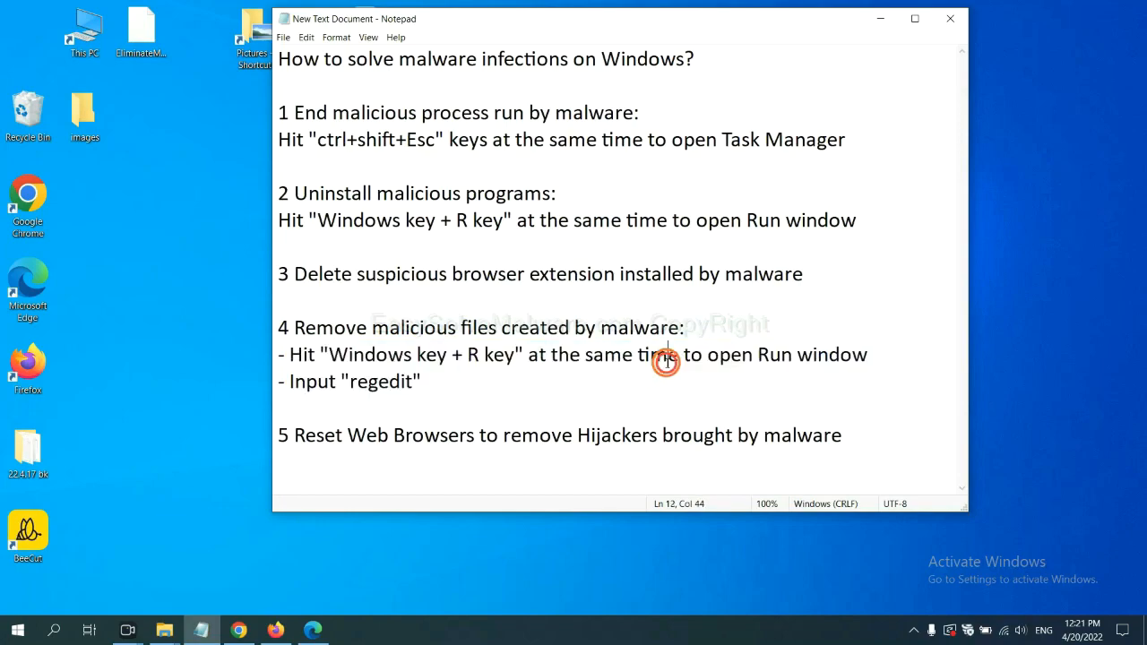
key(Win+r)
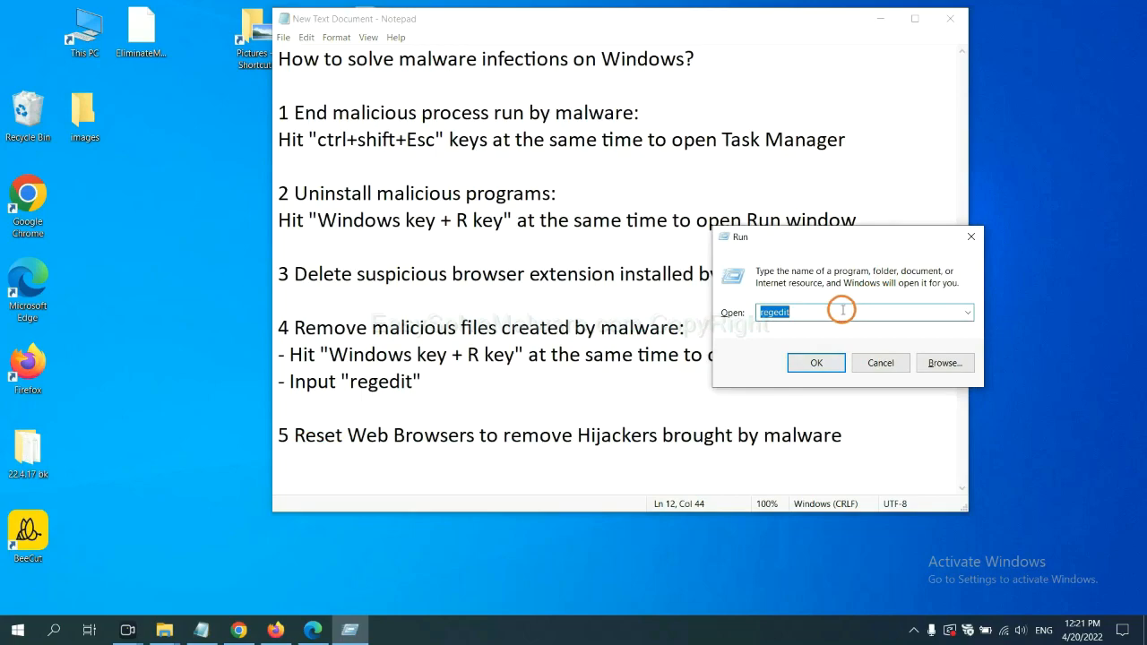
click(806, 312)
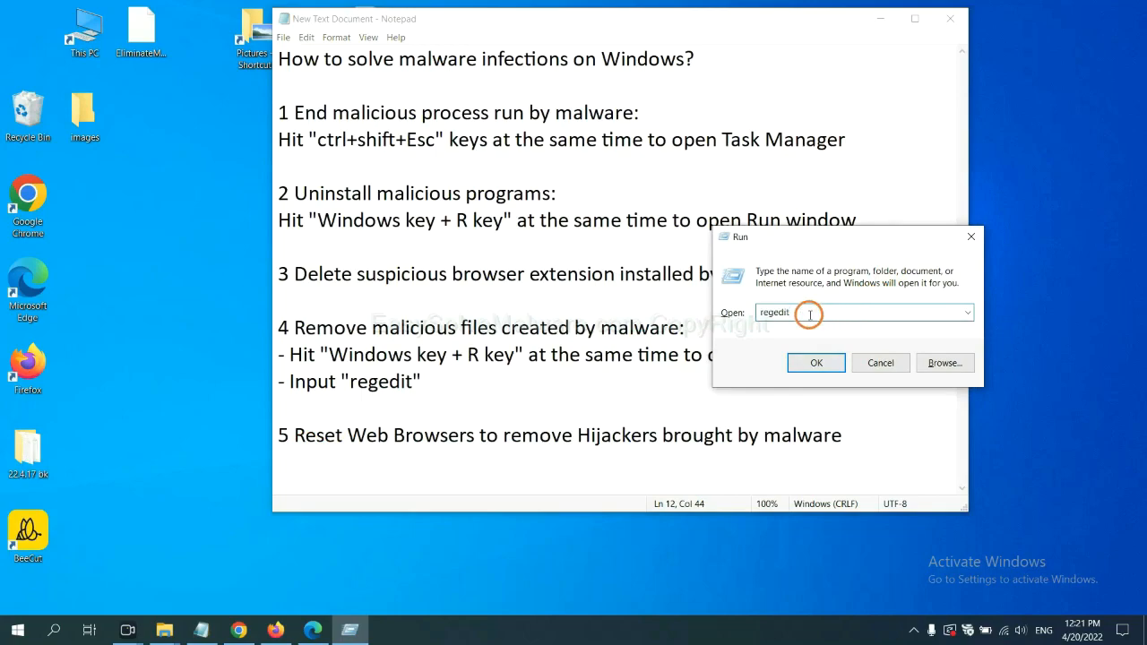
click(815, 362)
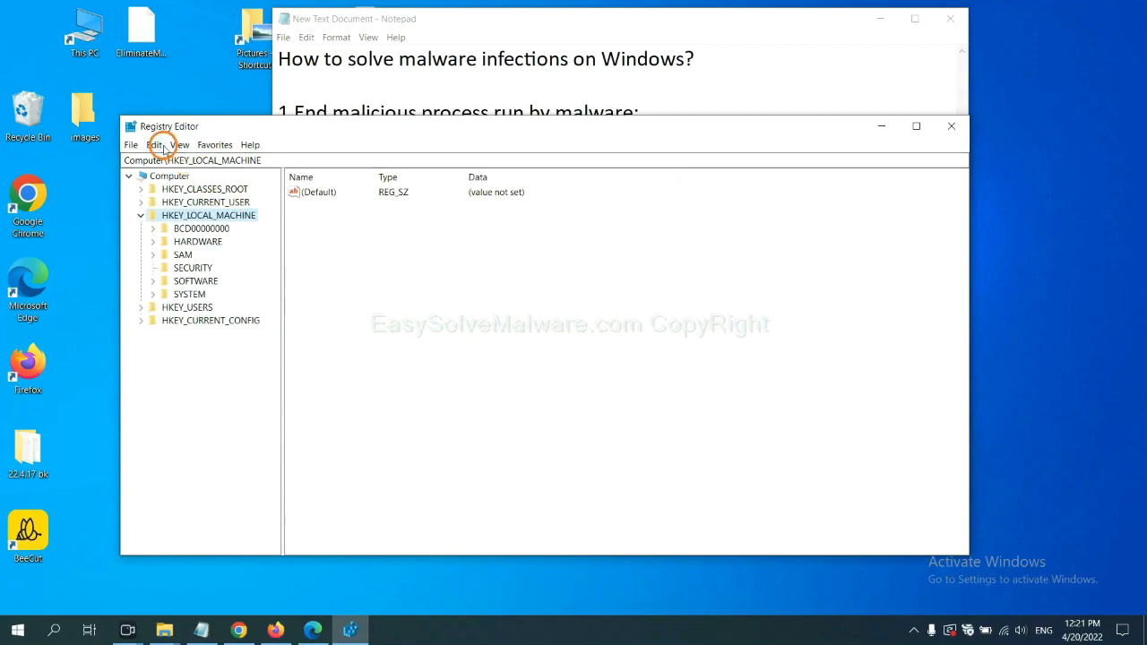
Search the registry for 'beecut' and bring up actions on the FEATURE_BROWSER_EMULATION key.
click(154, 143)
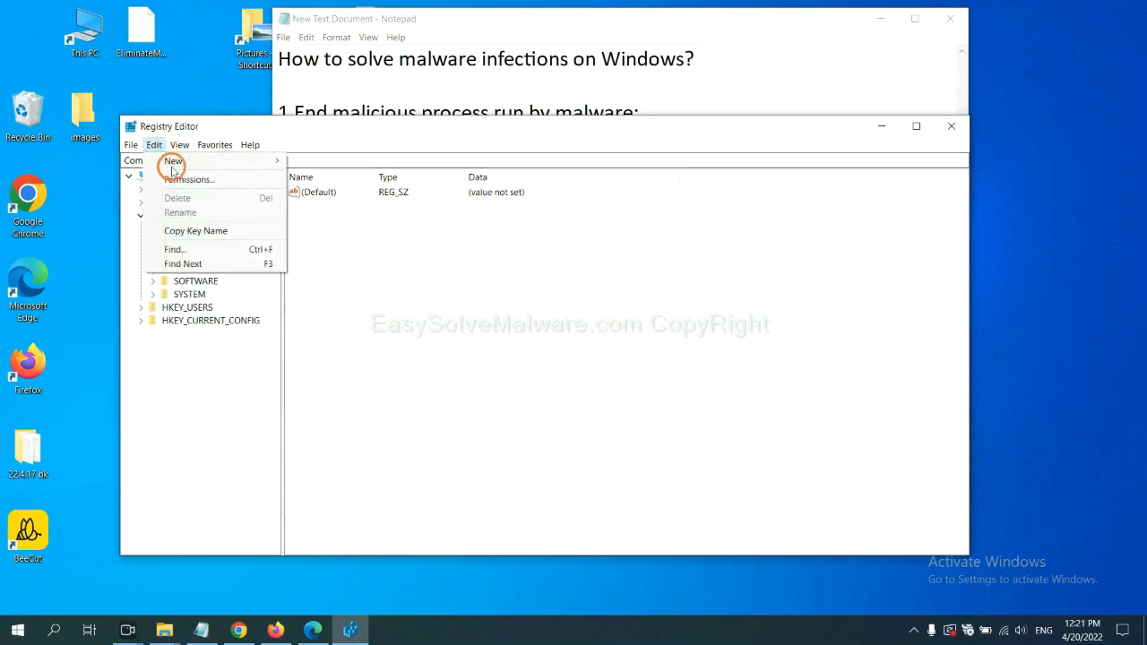
mouse_move(175, 249)
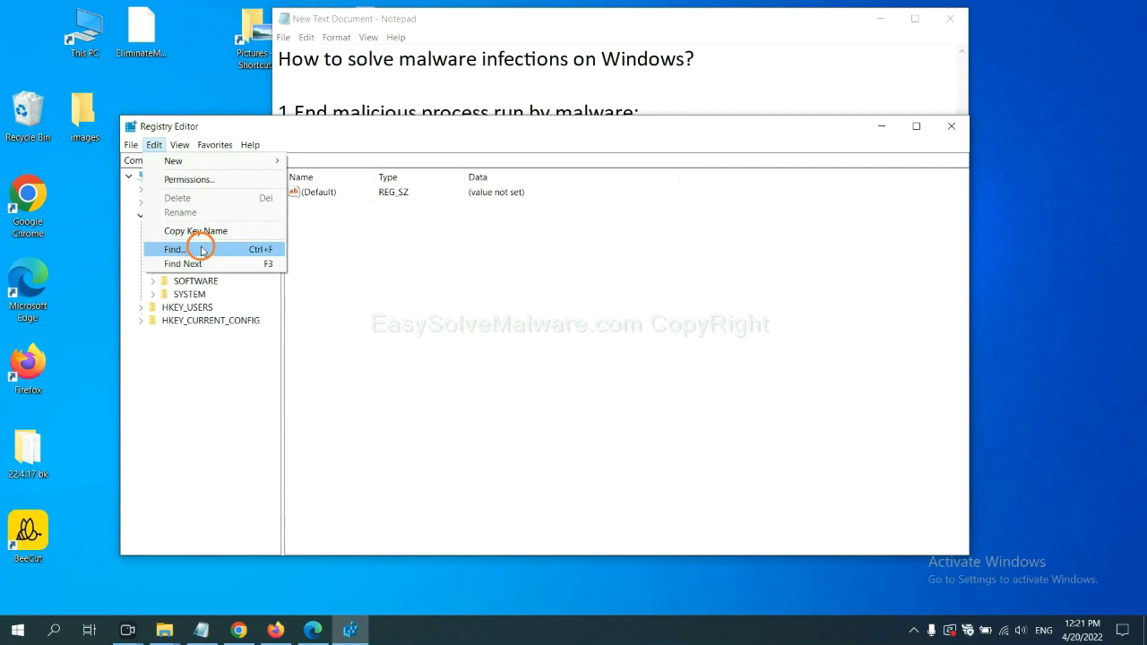
click(173, 249)
text(beecut)
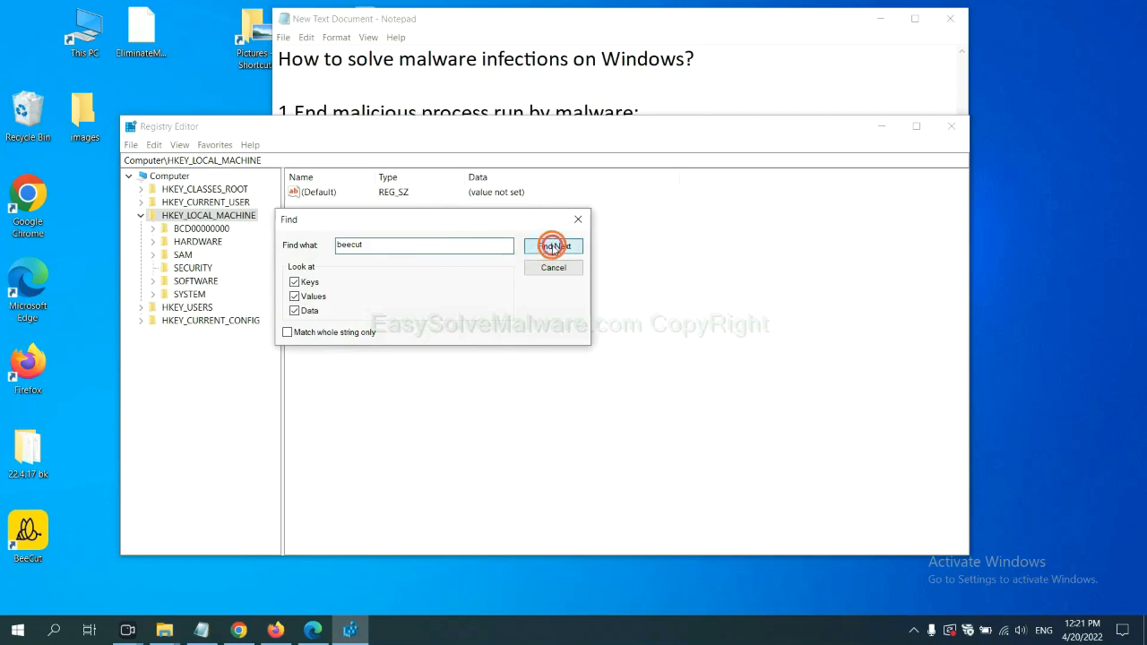
click(552, 245)
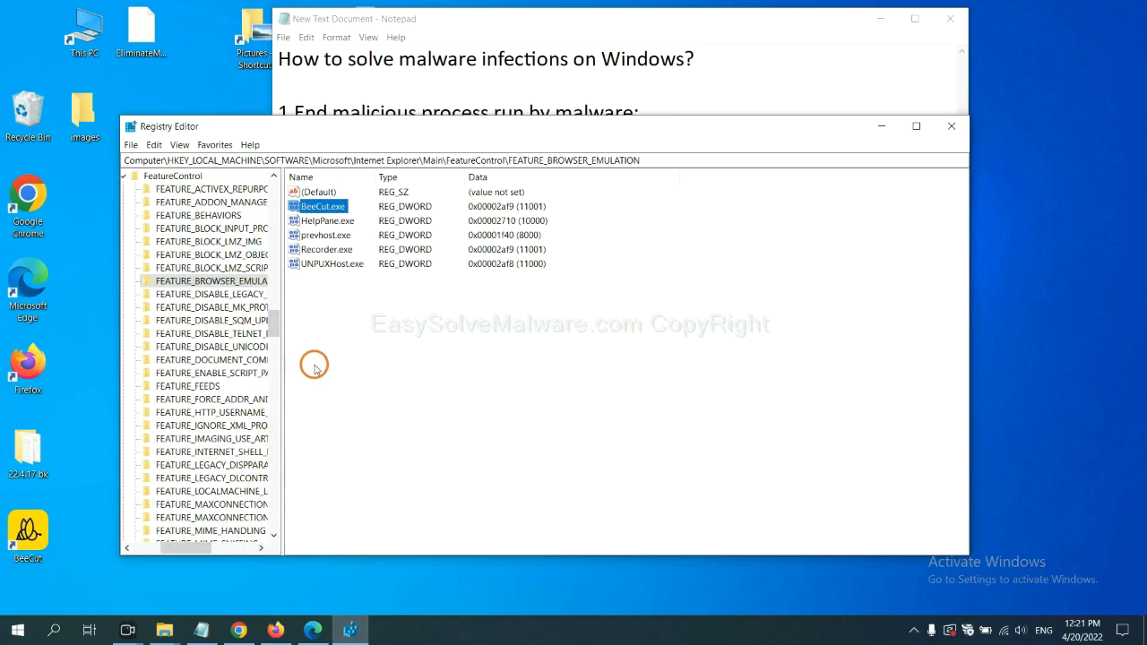
right_click(211, 280)
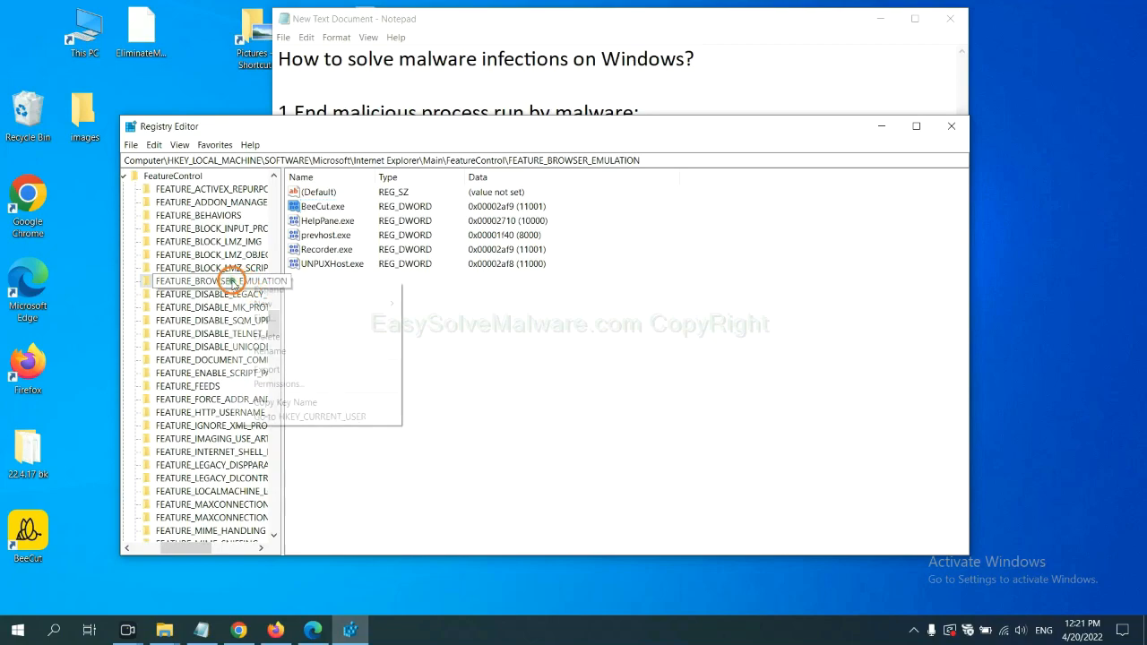
right_click(233, 280)
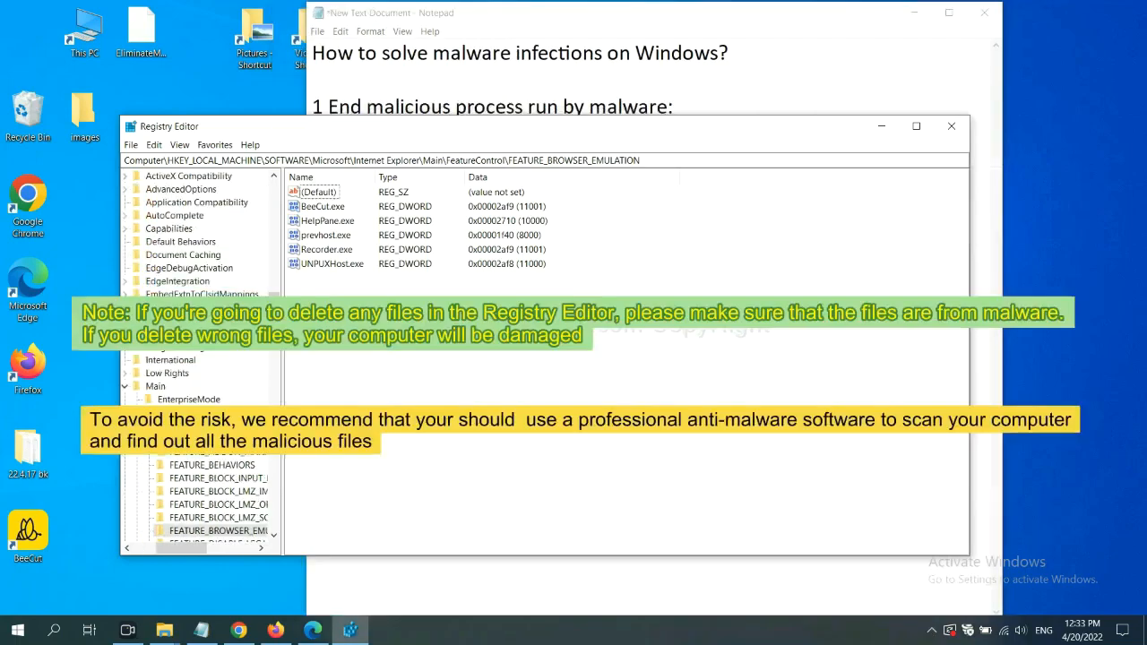
mouse_move(545, 362)
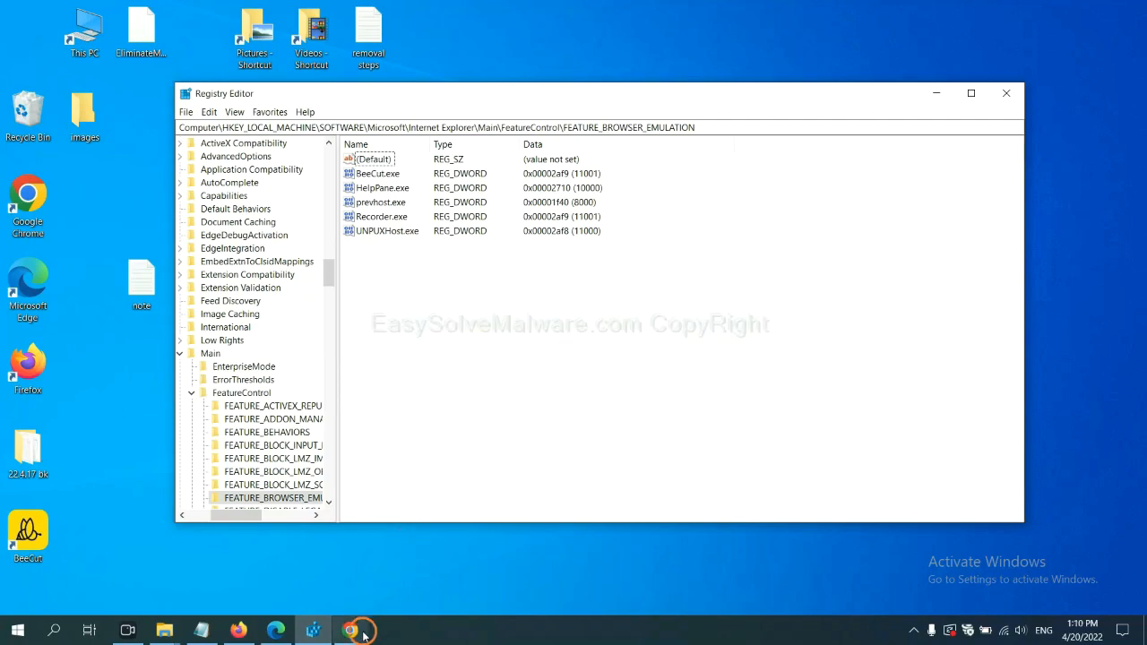
Scroll the easysolvemalware.com guide to its Quick Menu, then return to the Notepad outline.
click(349, 631)
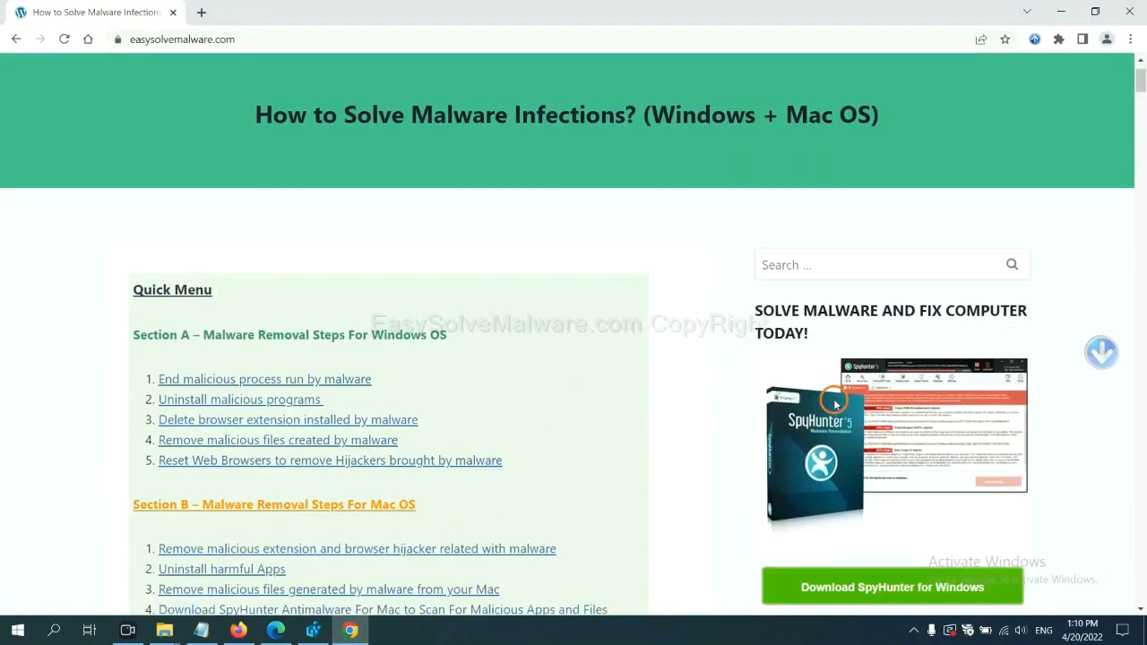
scroll(up, 3)
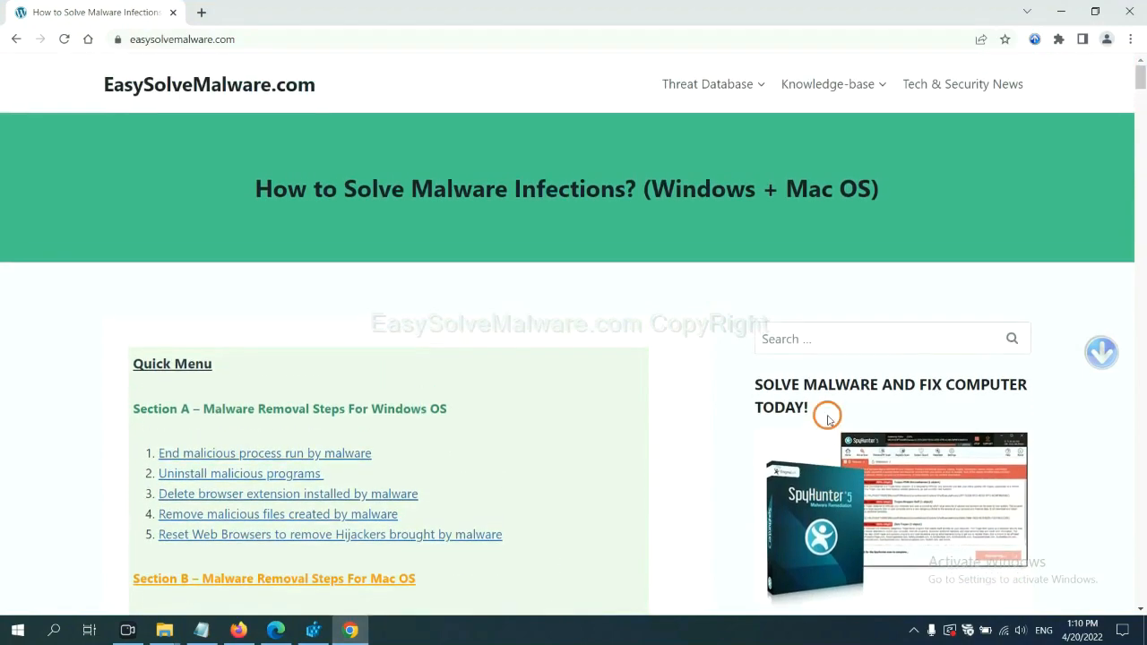
mouse_move(213, 97)
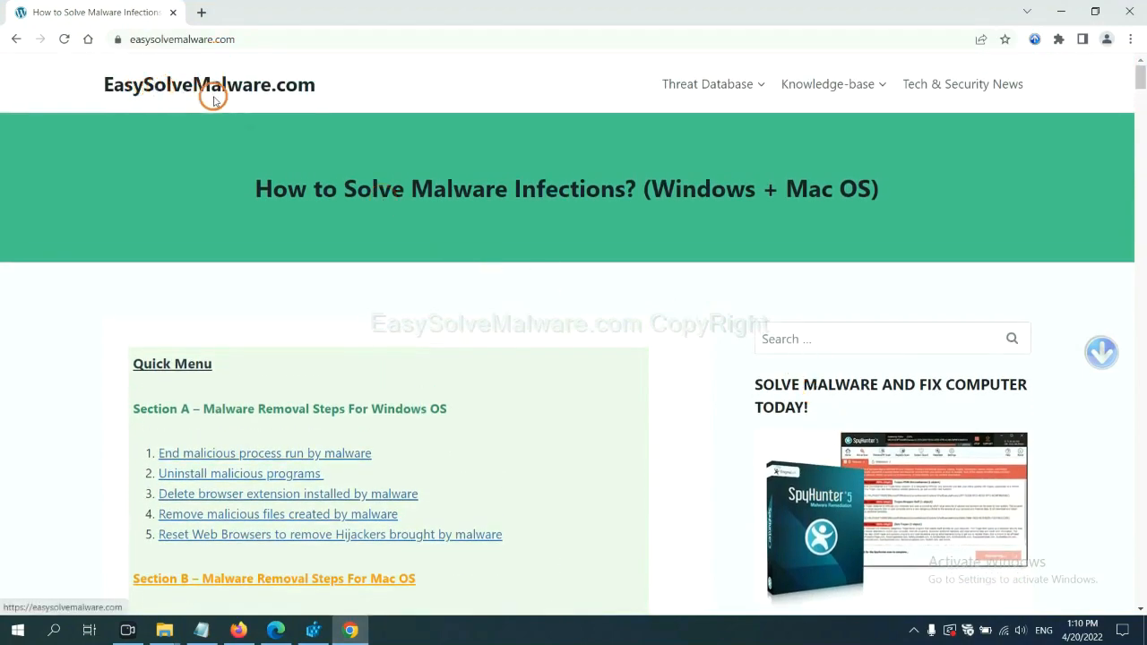
scroll(down, 3)
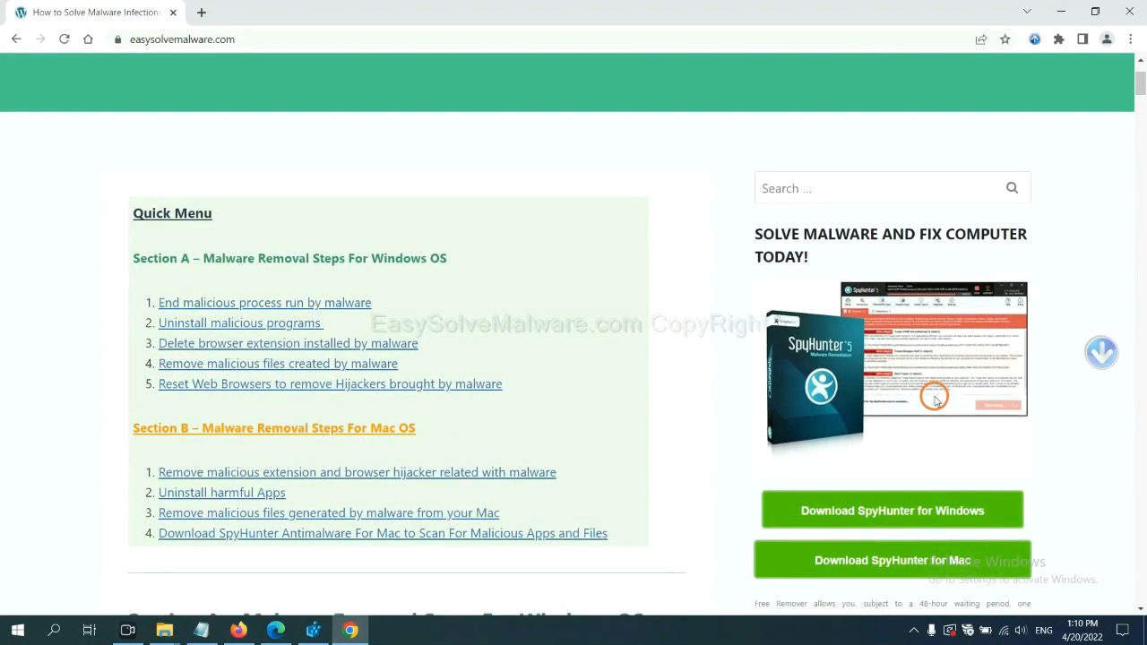
scroll(down, 3)
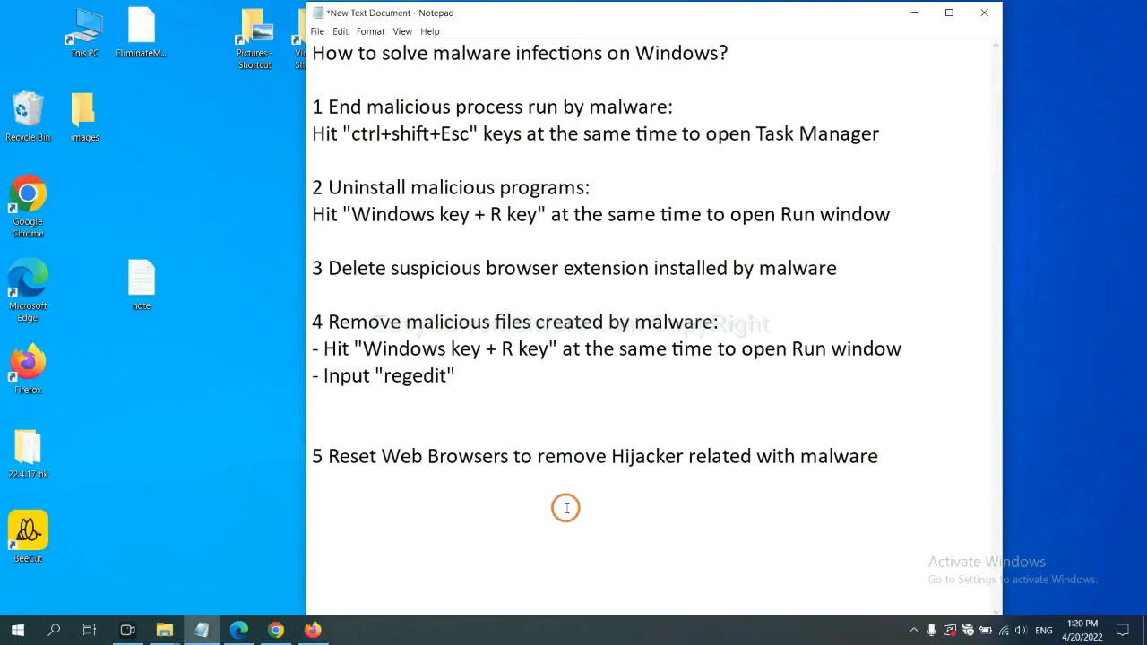
click(570, 457)
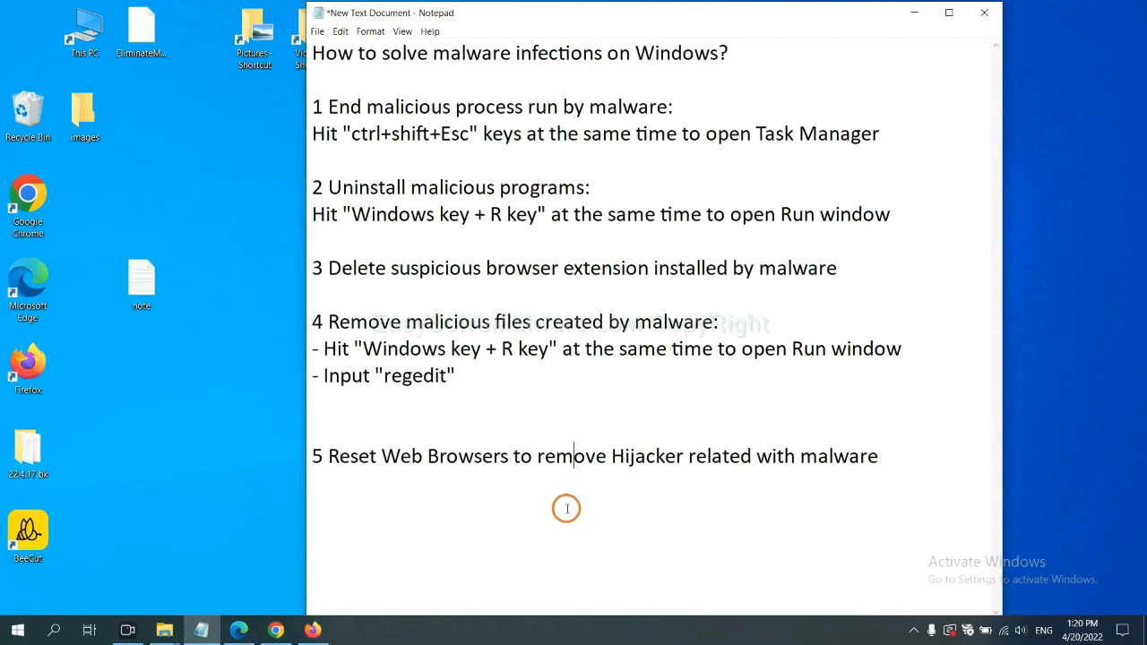
mouse_move(333, 554)
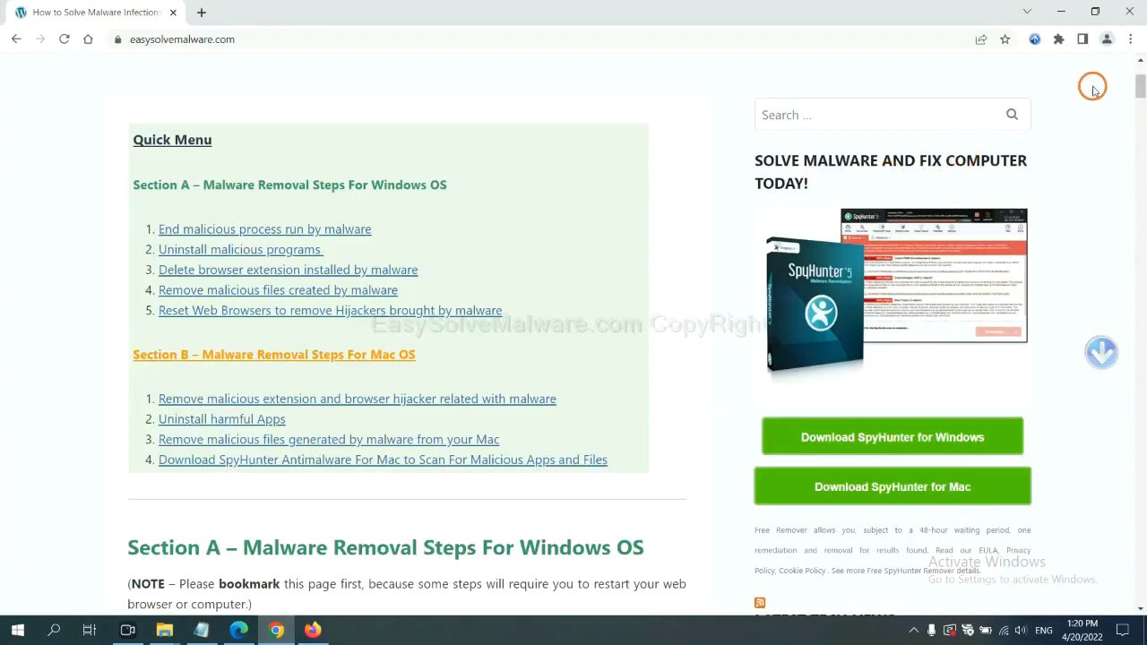
Search Chrome settings for 'reset' to reach Restore settings to their original defaults.
click(1131, 39)
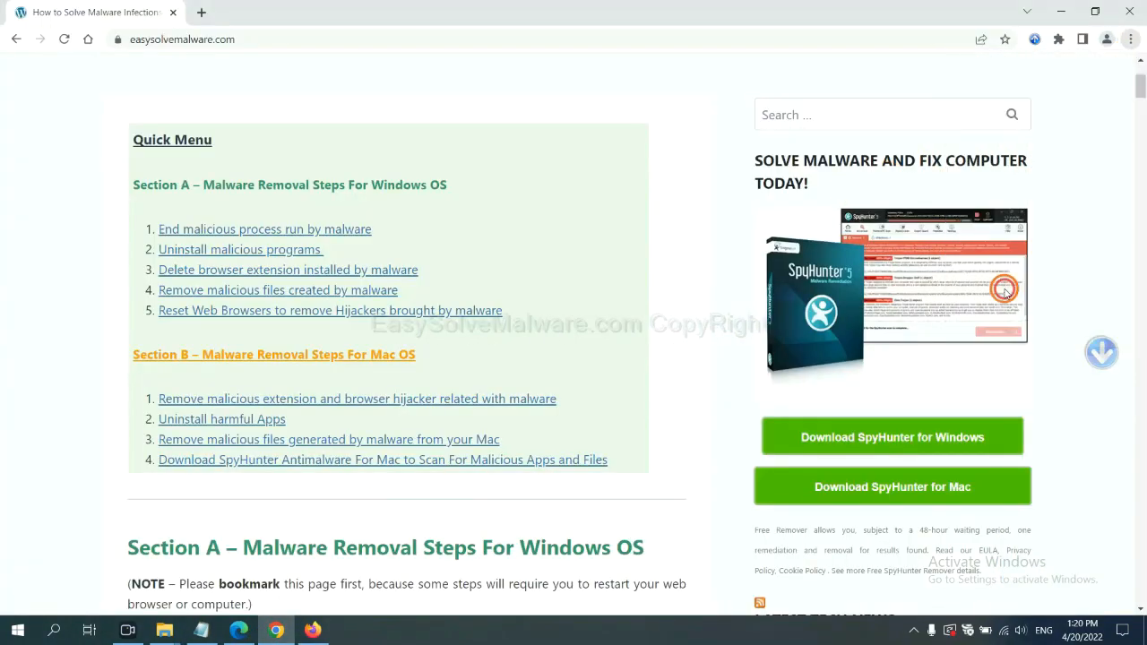
click(201, 11)
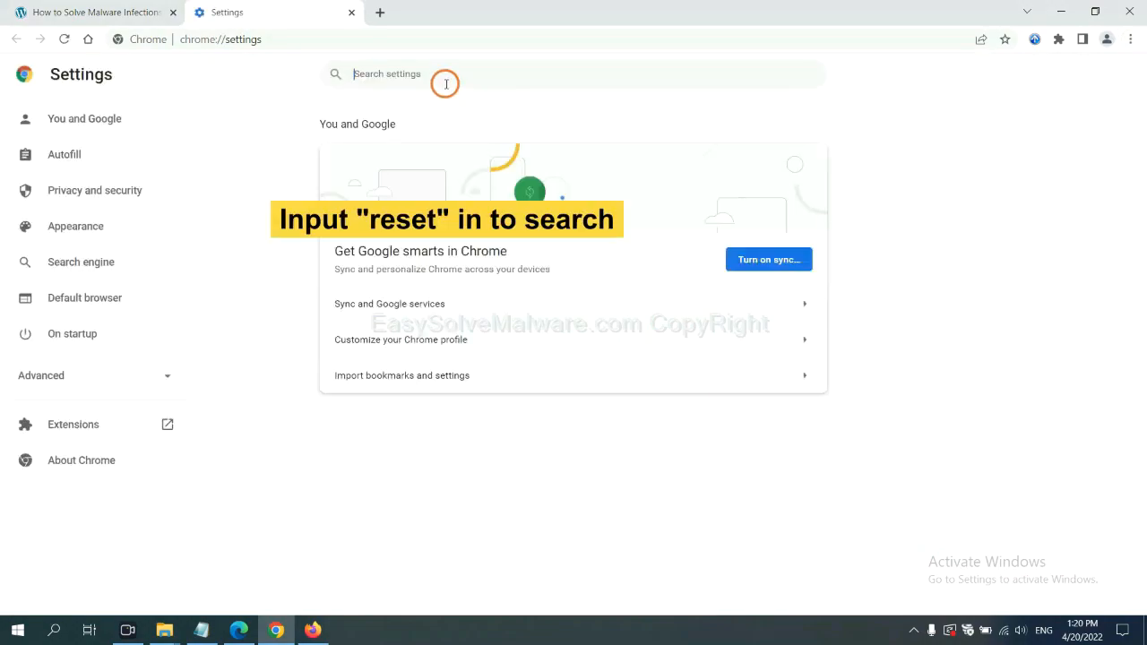
text(reset)
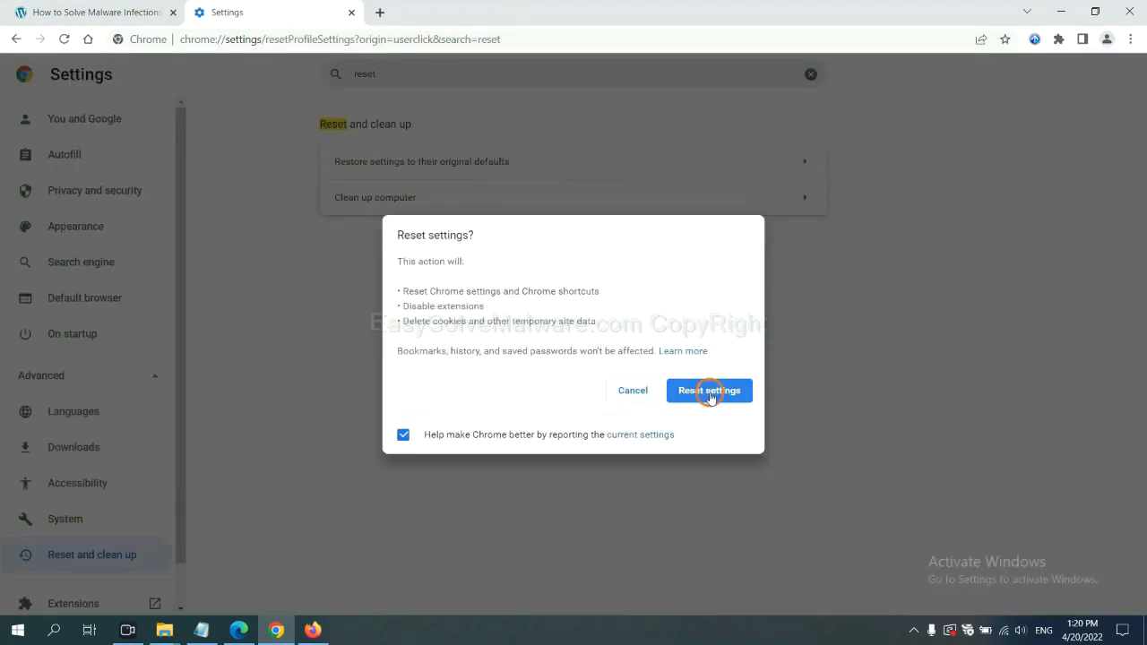
mouse_move(301, 584)
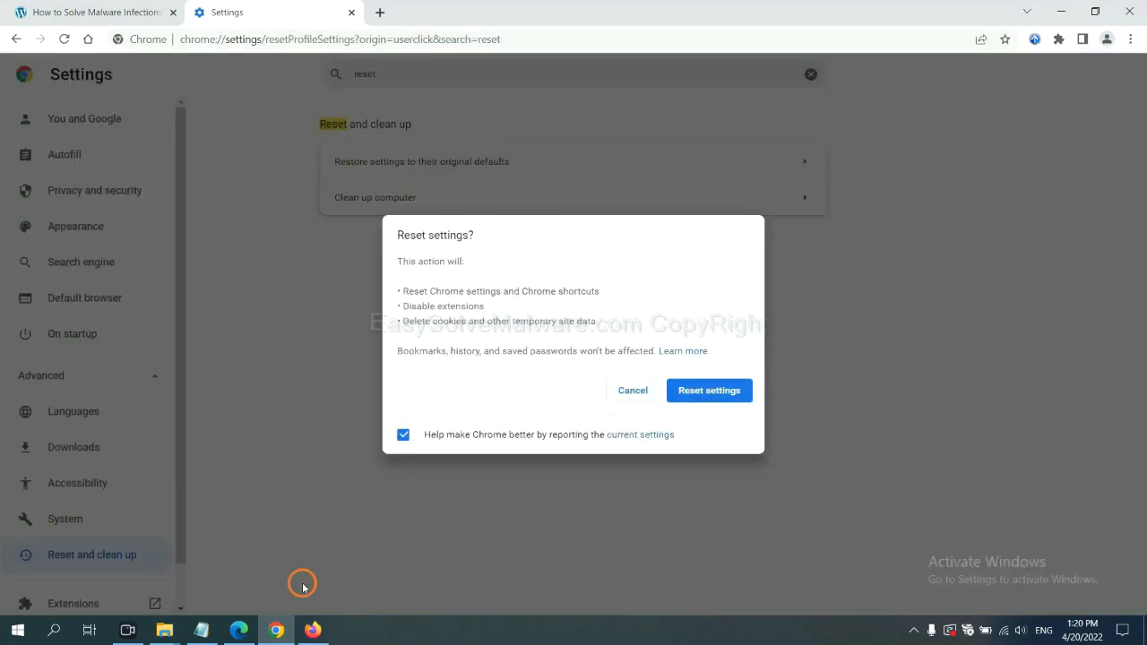
Reach Firefox's Troubleshooting Information via Help and start Refresh Firefox to defaults.
click(312, 631)
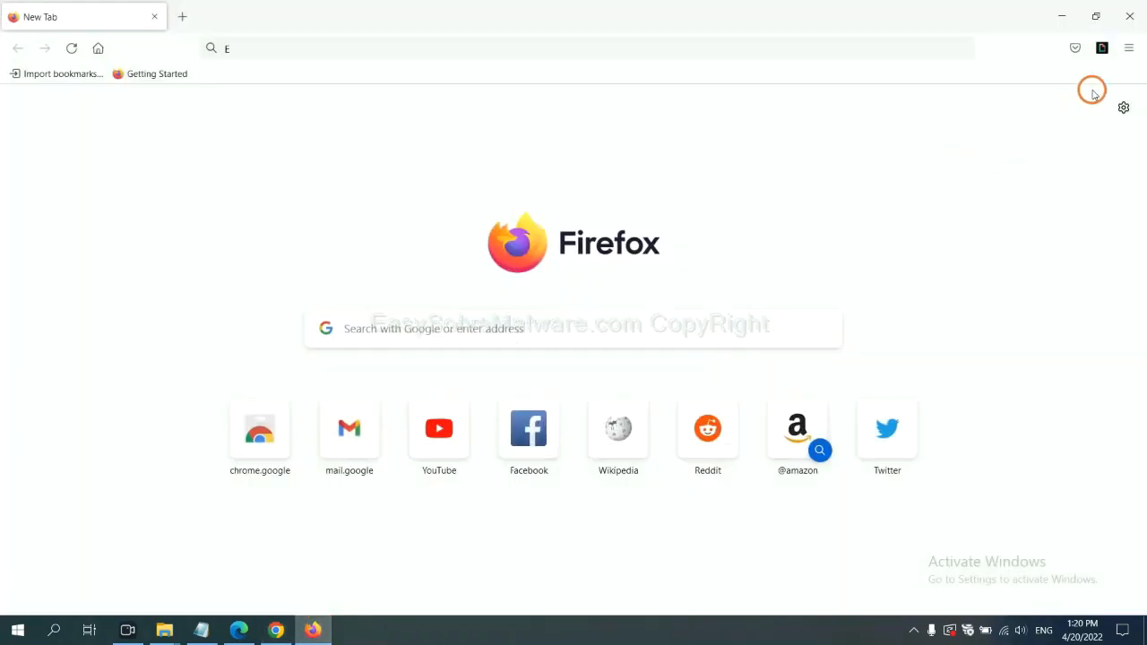
click(1130, 49)
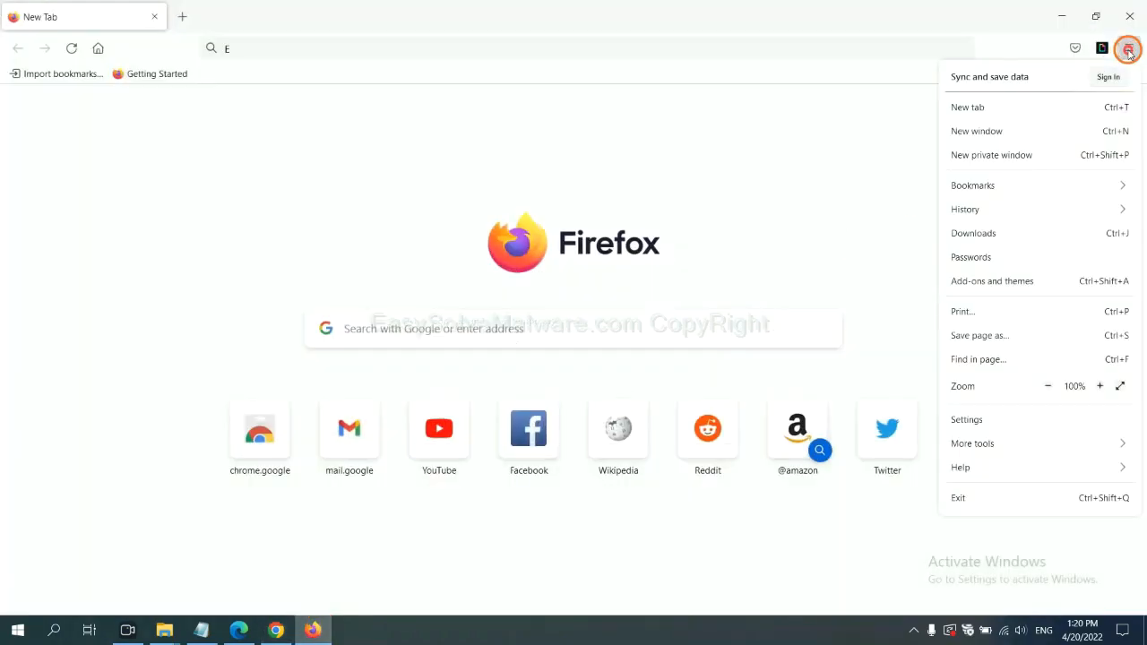
mouse_move(972, 445)
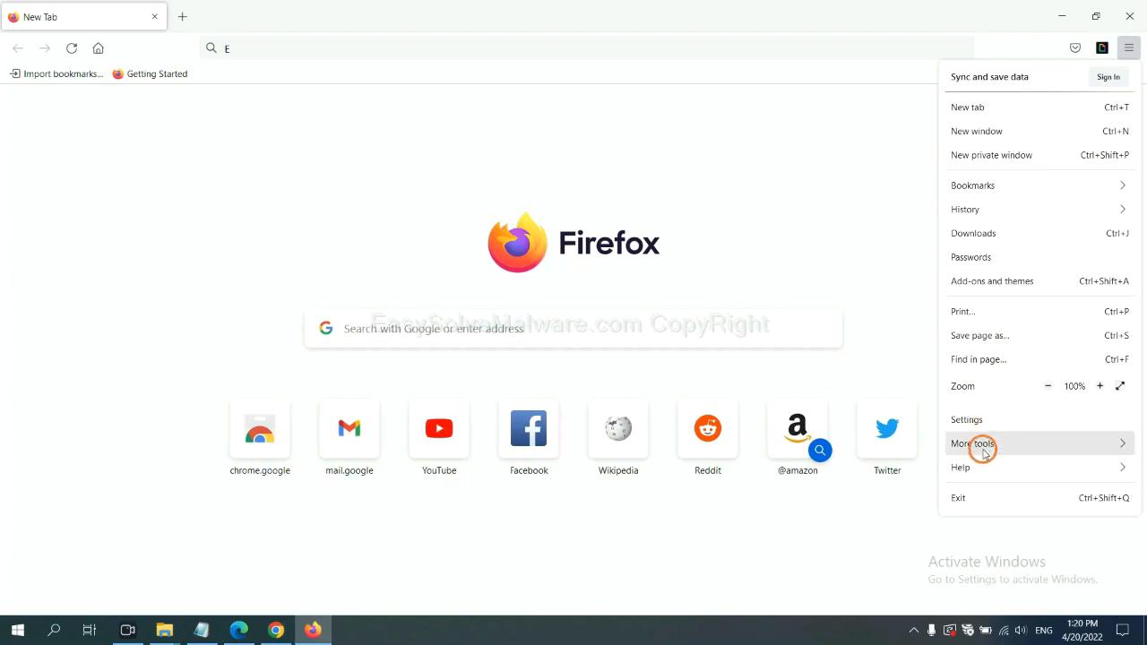
click(961, 466)
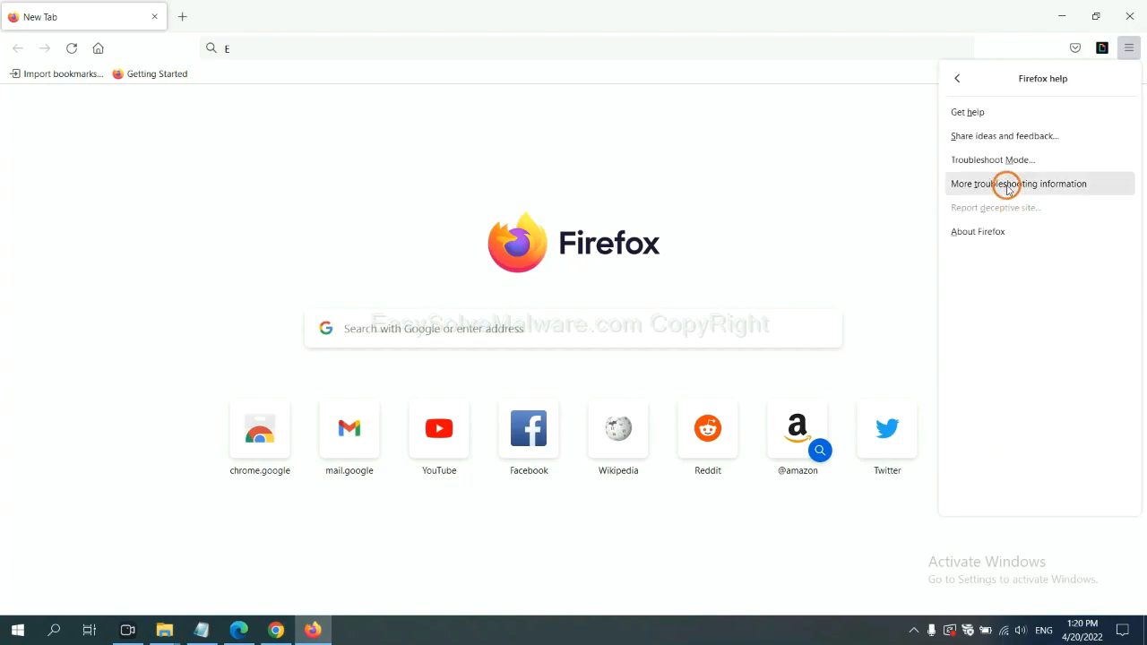
click(1018, 183)
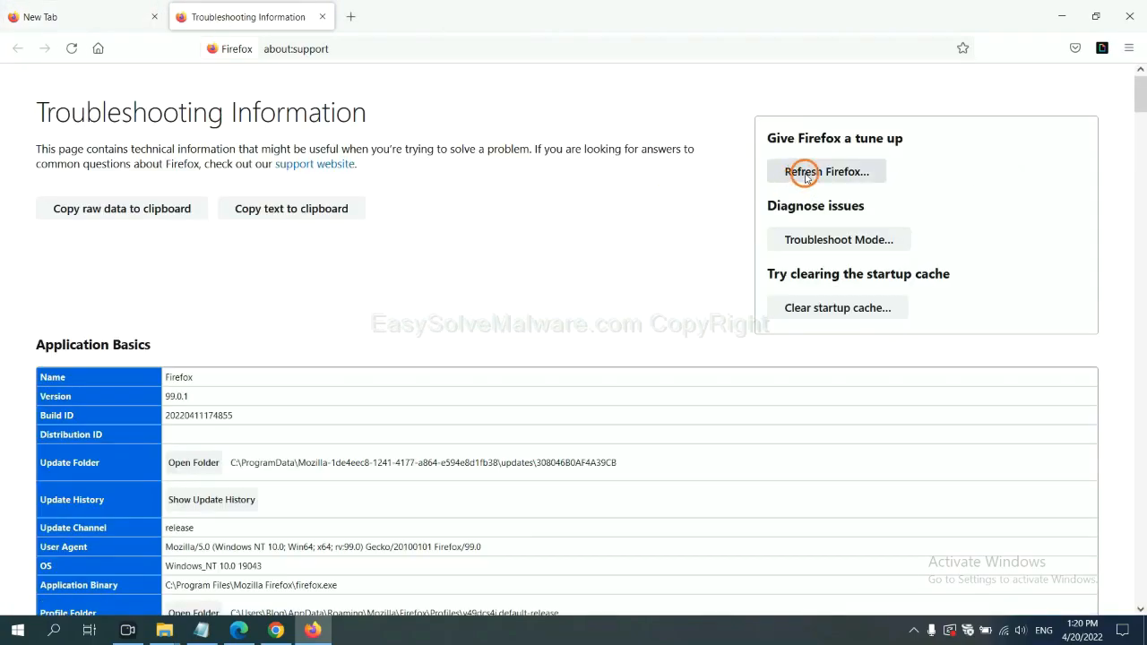
click(826, 172)
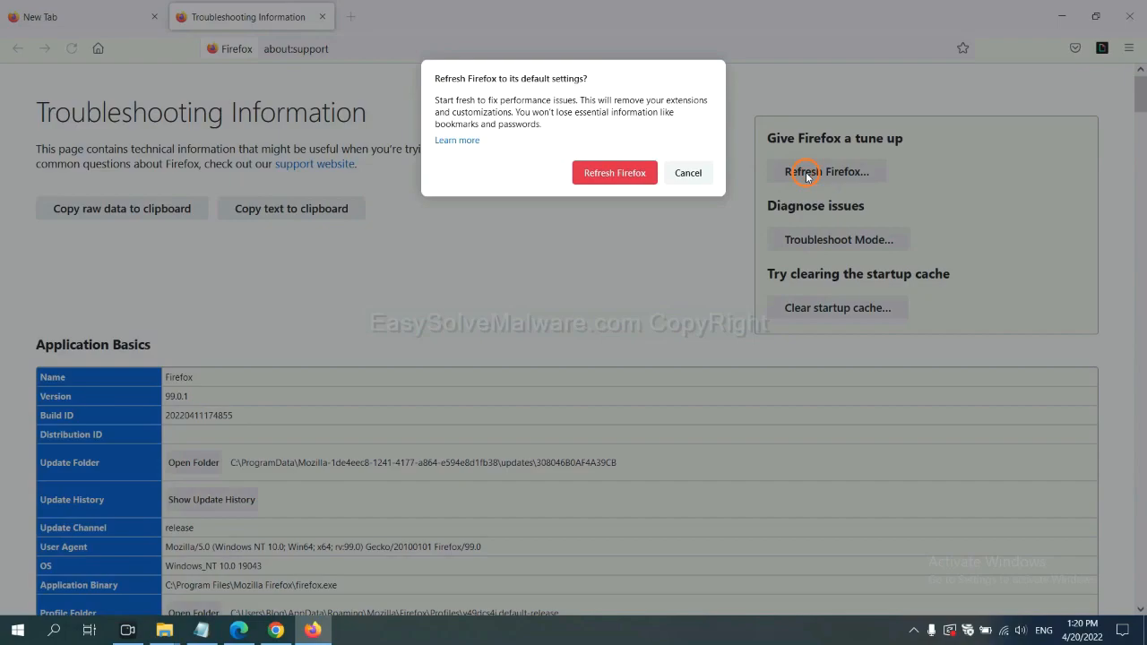
mouse_move(294, 498)
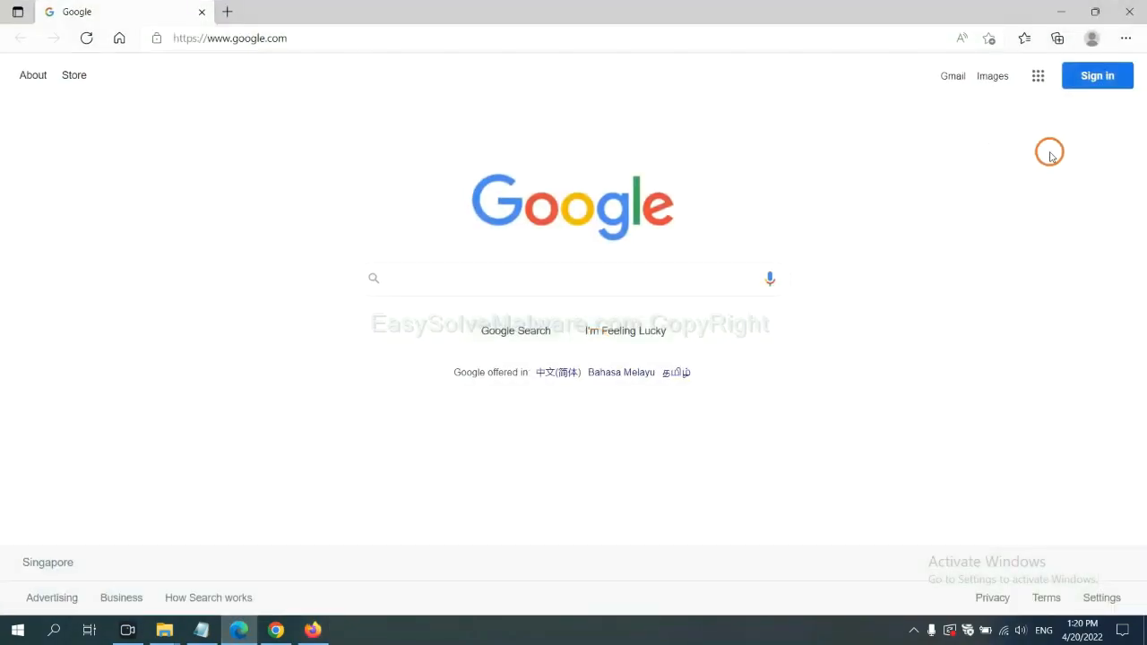
mouse_move(1126, 39)
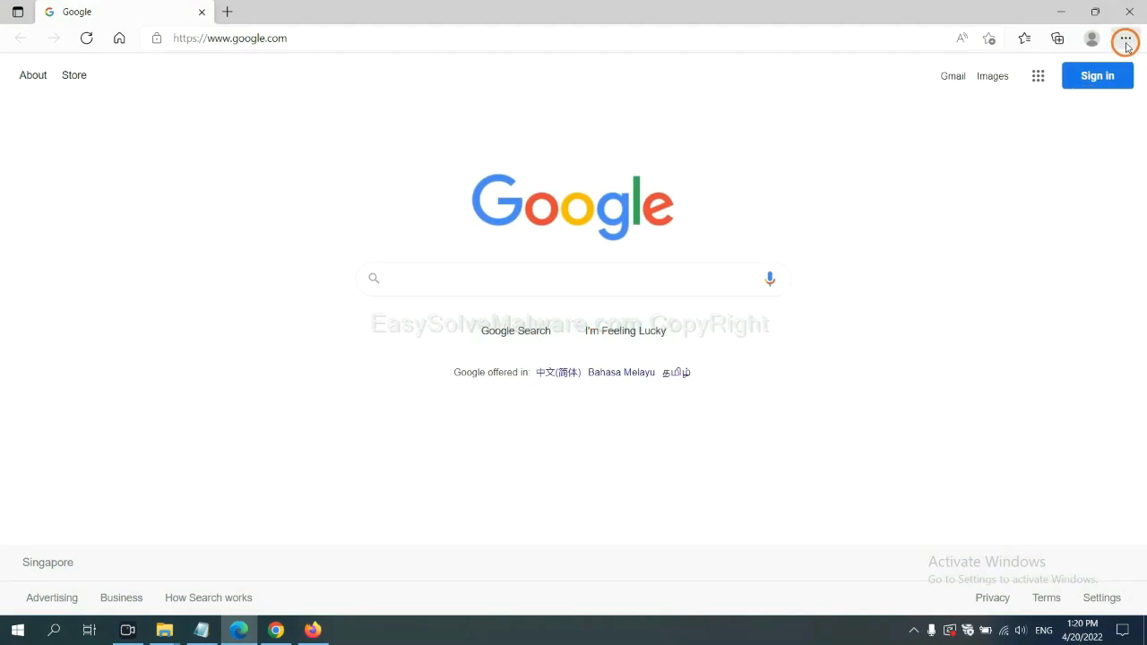
Search Edge's settings for 're' to locate the reset options.
click(1125, 37)
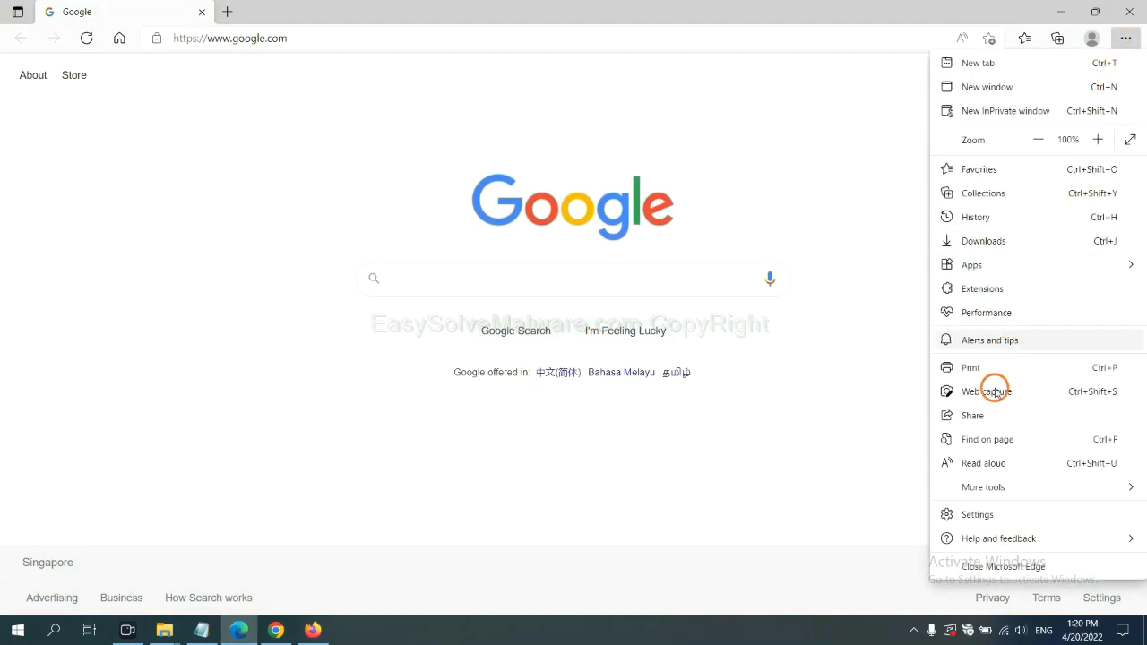
click(977, 513)
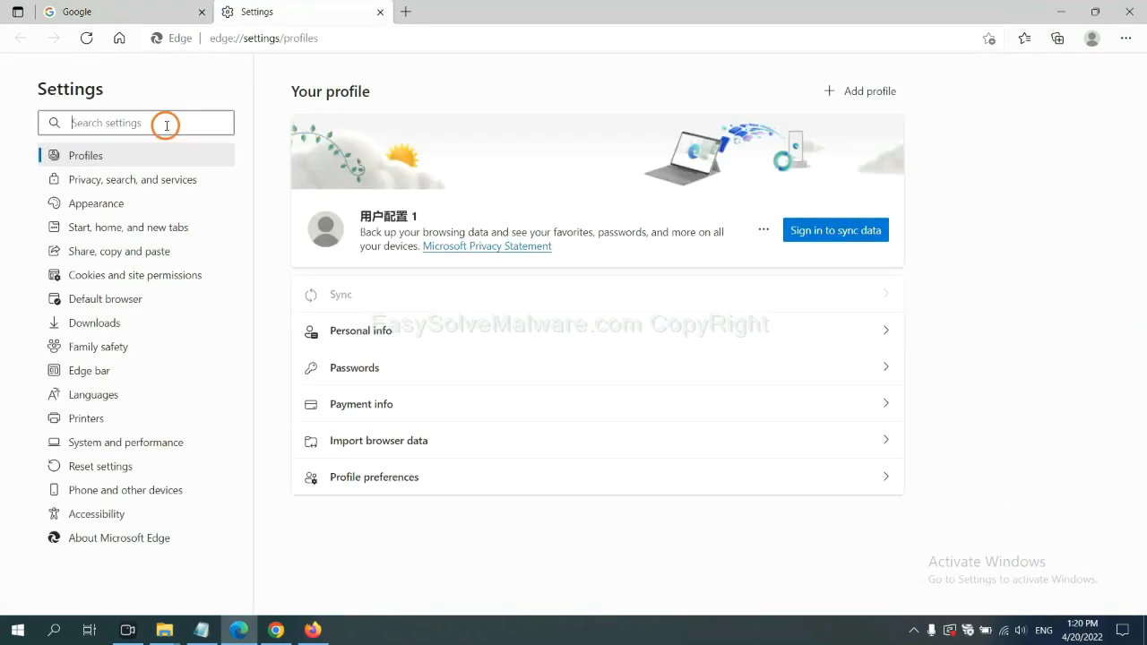
text(re)
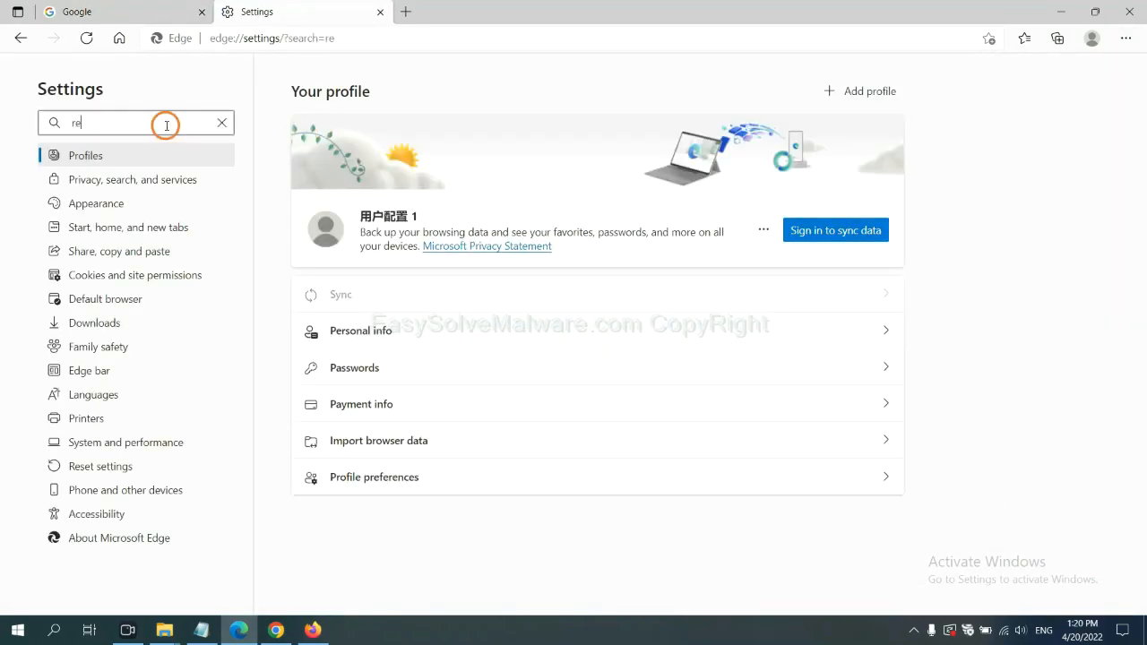